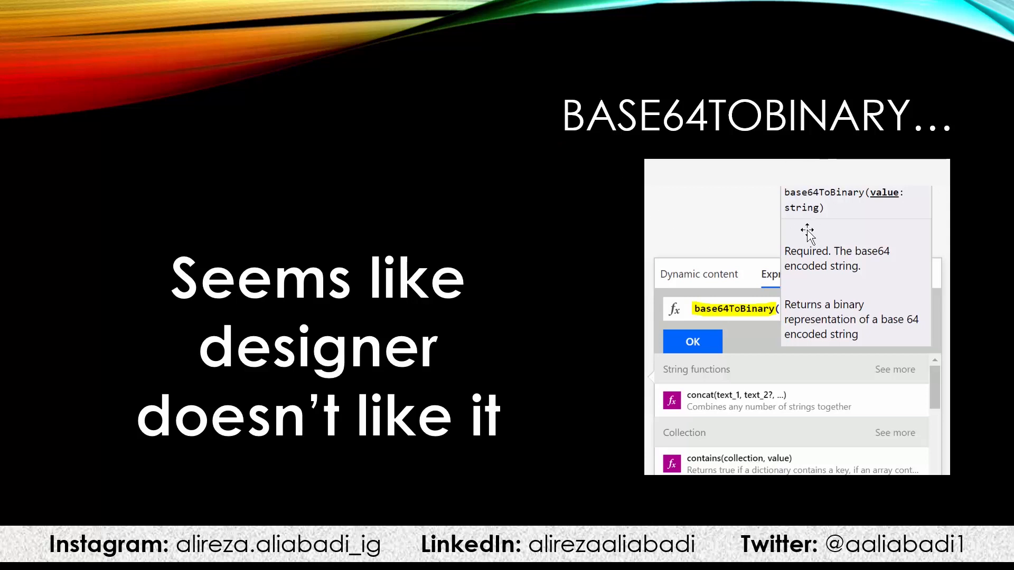
mouse_move(763, 320)
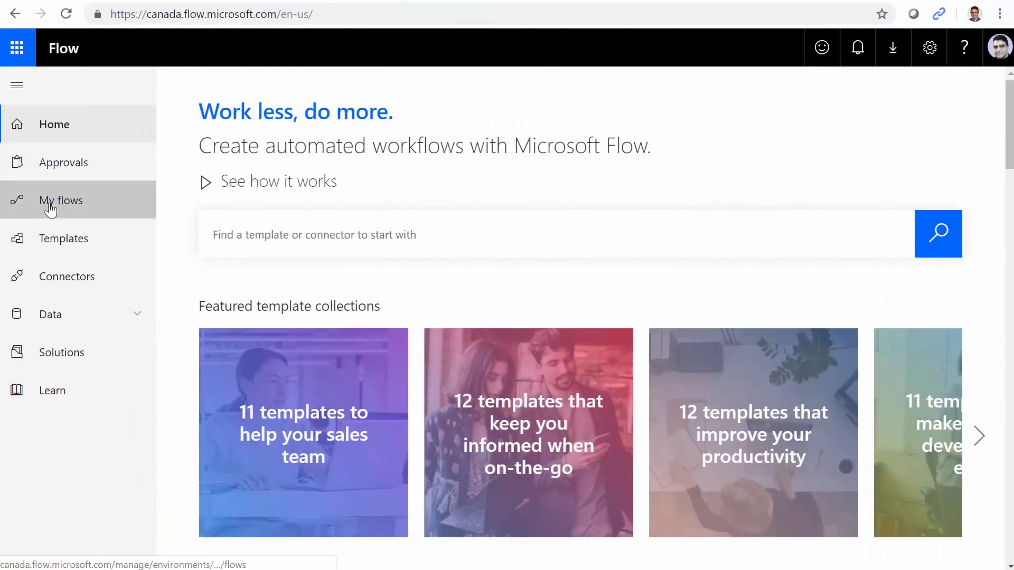
- From My flows, start an instant flow from blank and name it BugDemo
click(61, 200)
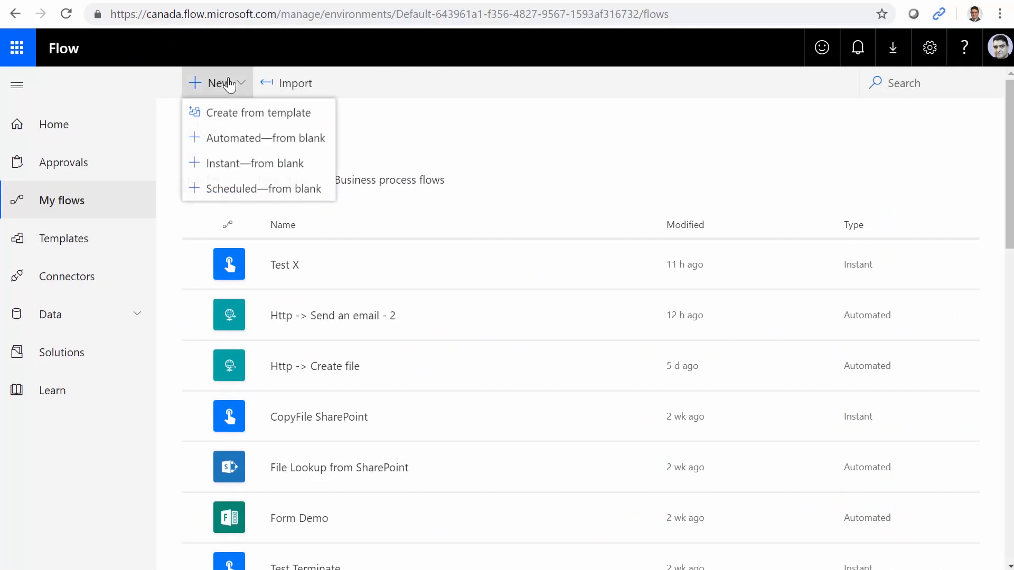
mouse_move(252, 163)
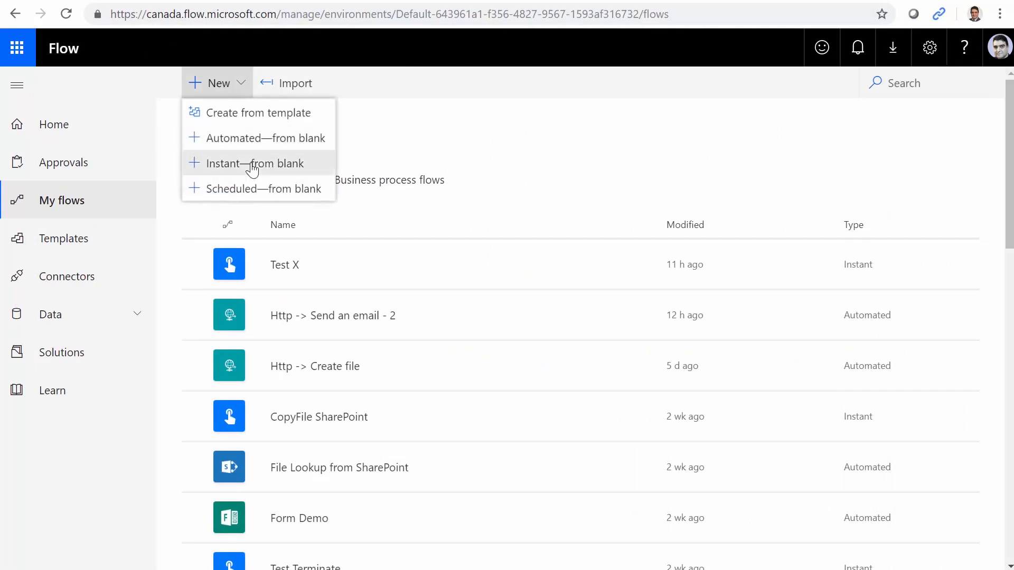
click(254, 163)
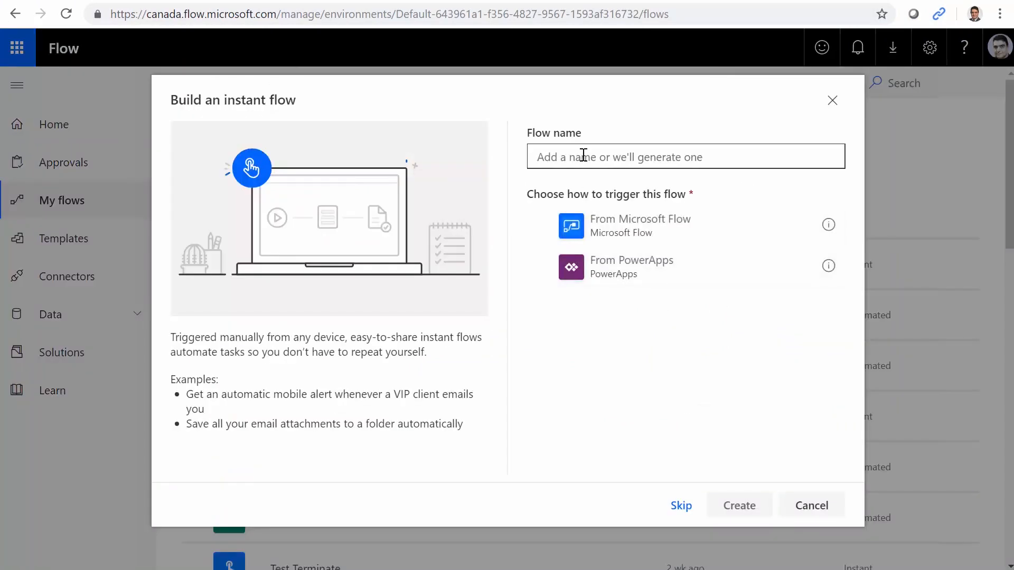
text(BugDemo)
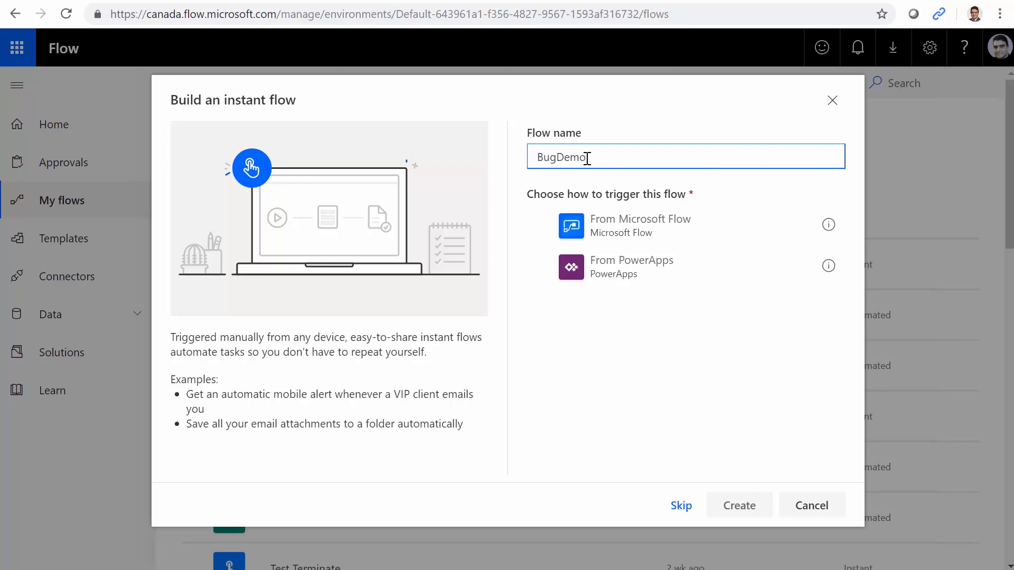
mouse_move(624, 232)
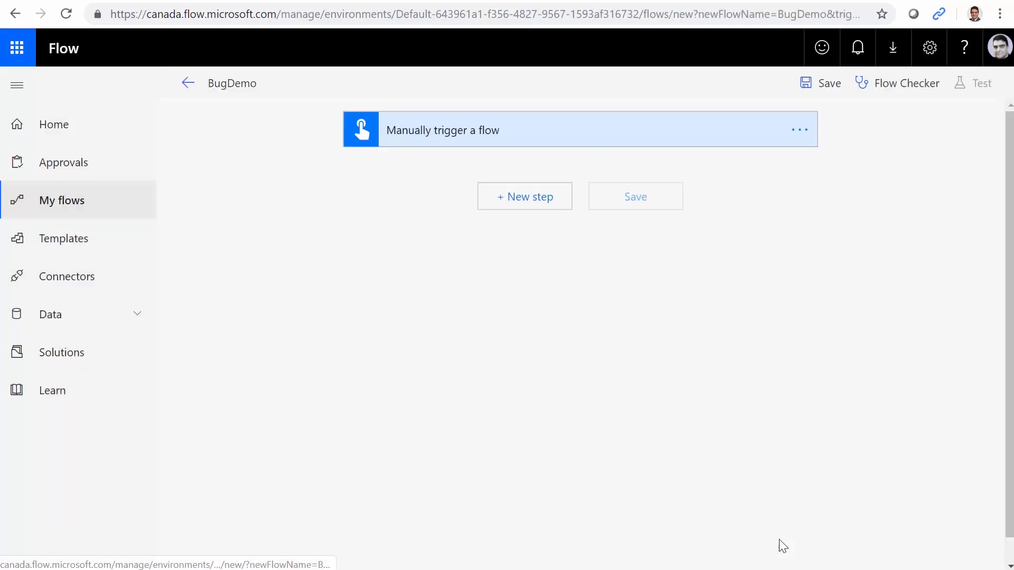
- Add a Text input named 'Test String' to the manual trigger
click(443, 130)
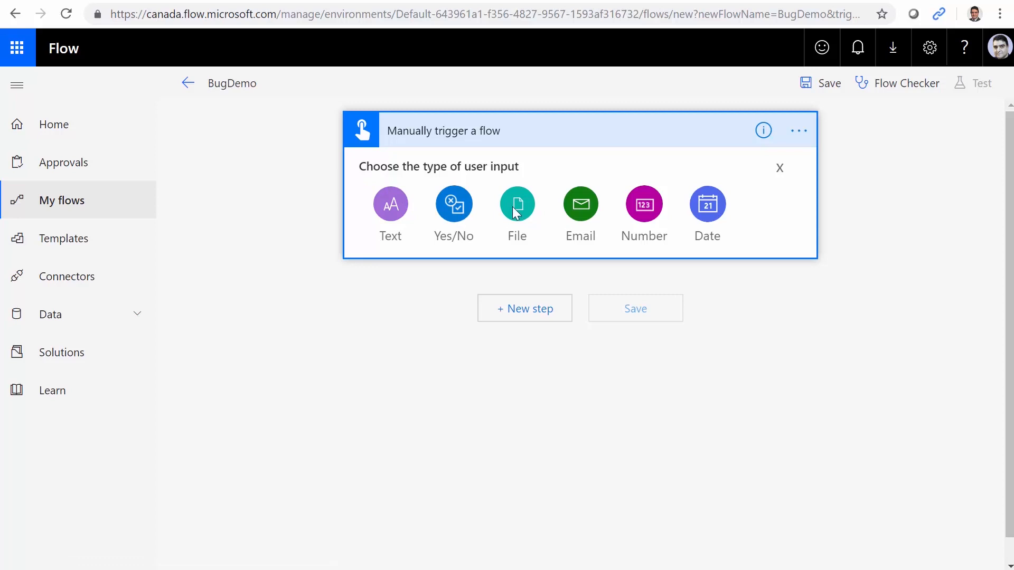
mouse_move(390, 204)
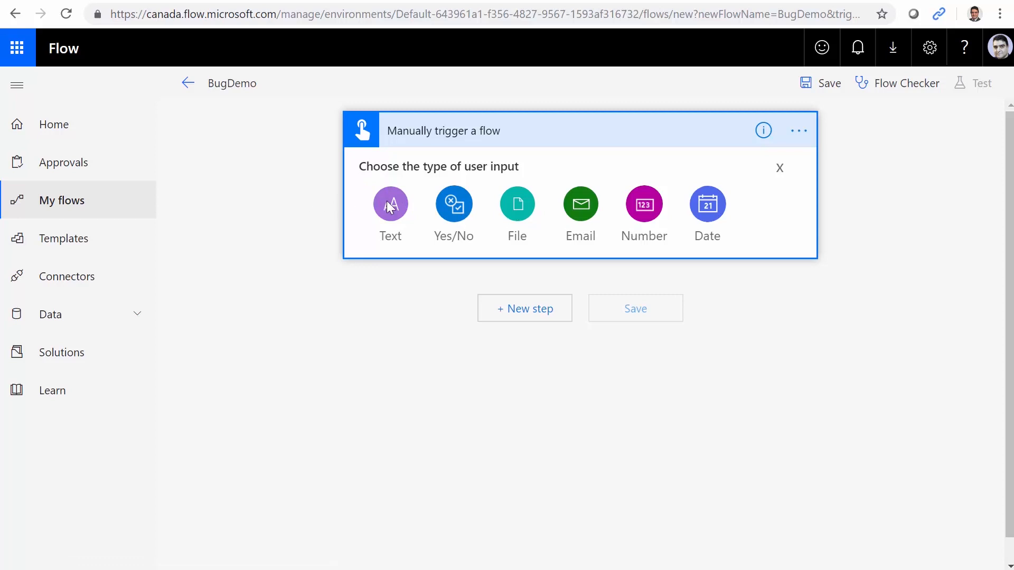
click(390, 202)
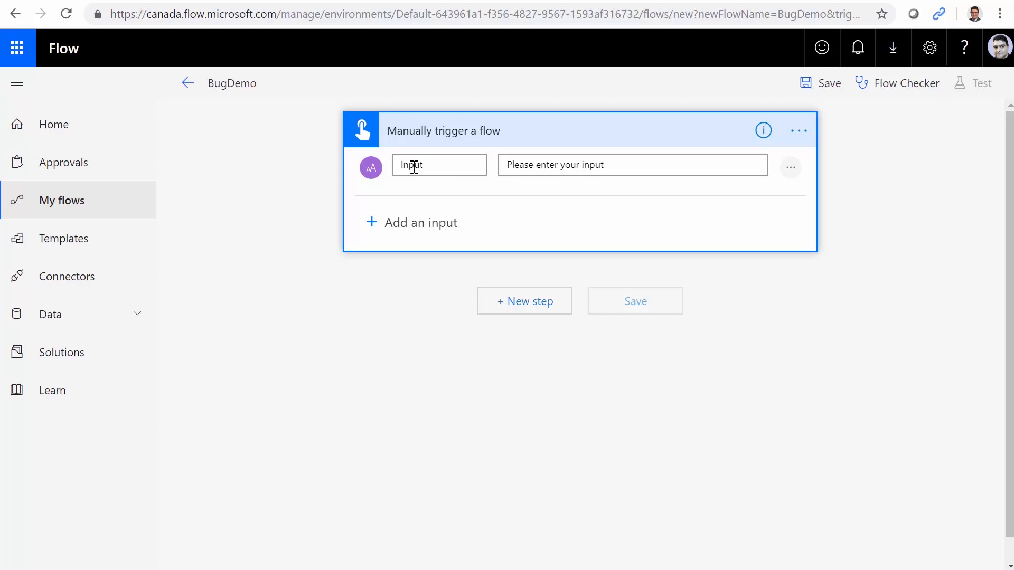
text(Test Str)
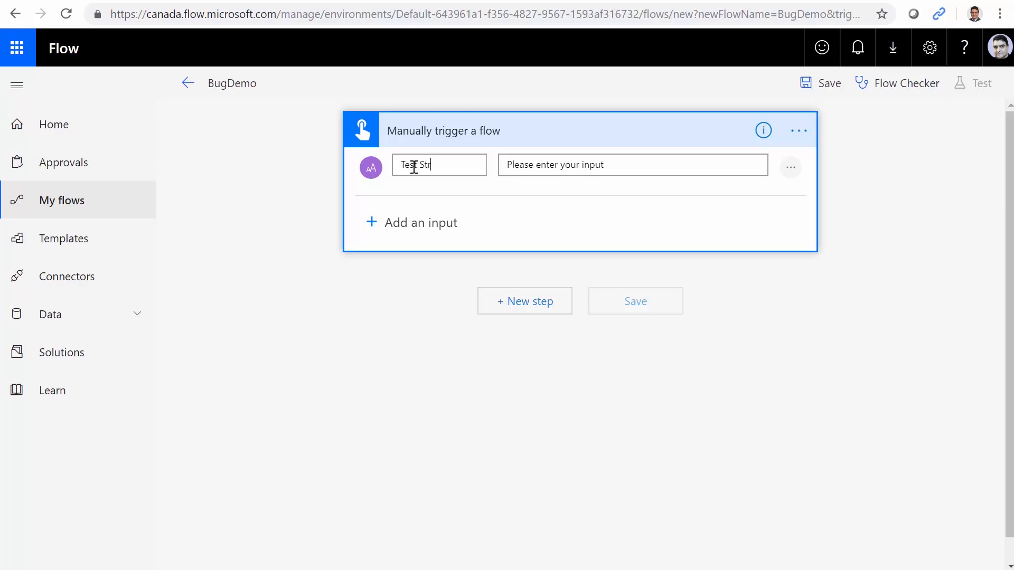
text(ing)
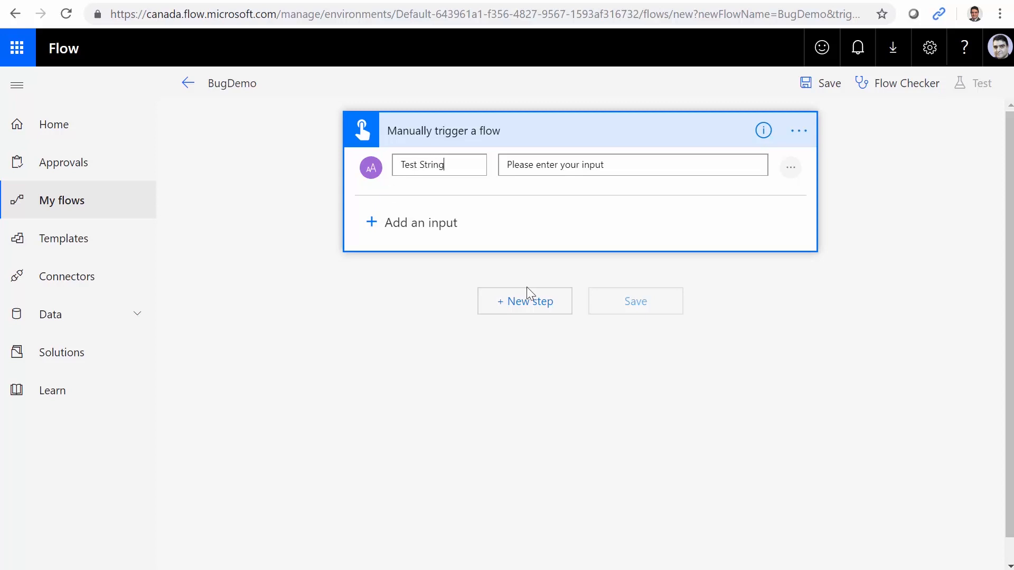
mouse_move(524, 299)
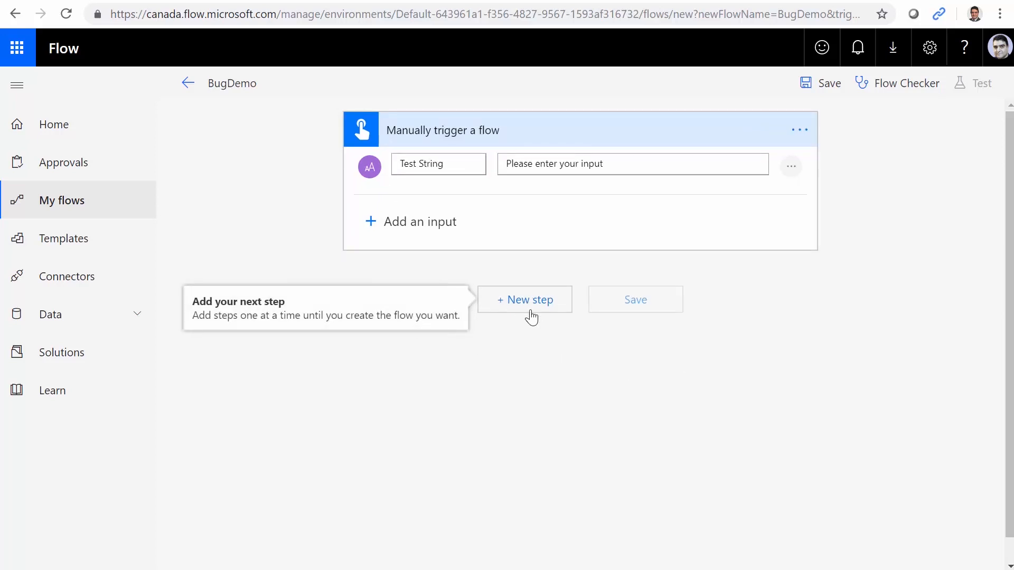
- Add the Compose (Data Operations) action as a new step after the trigger
click(523, 300)
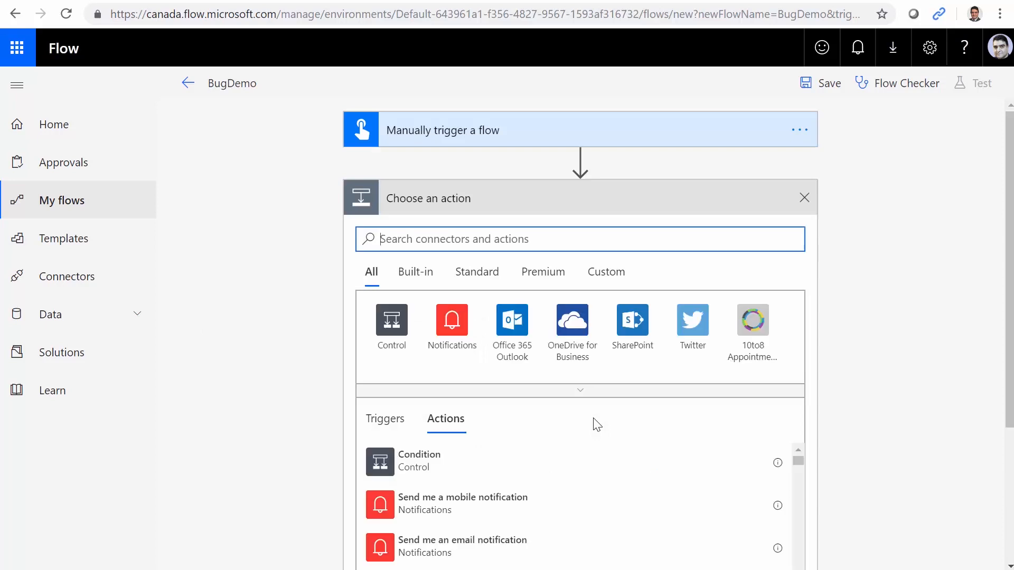
mouse_move(461, 179)
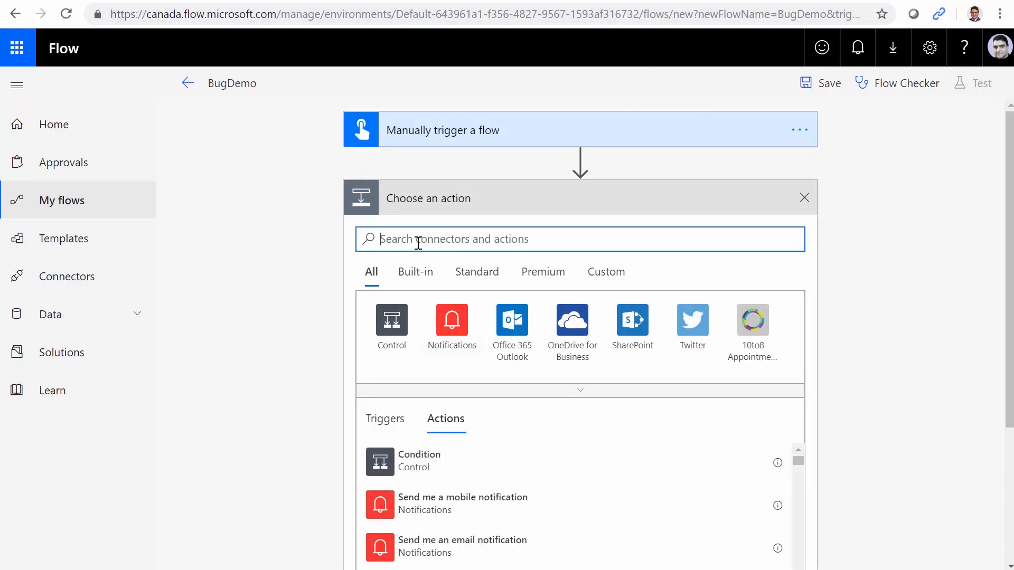
text(Compose)
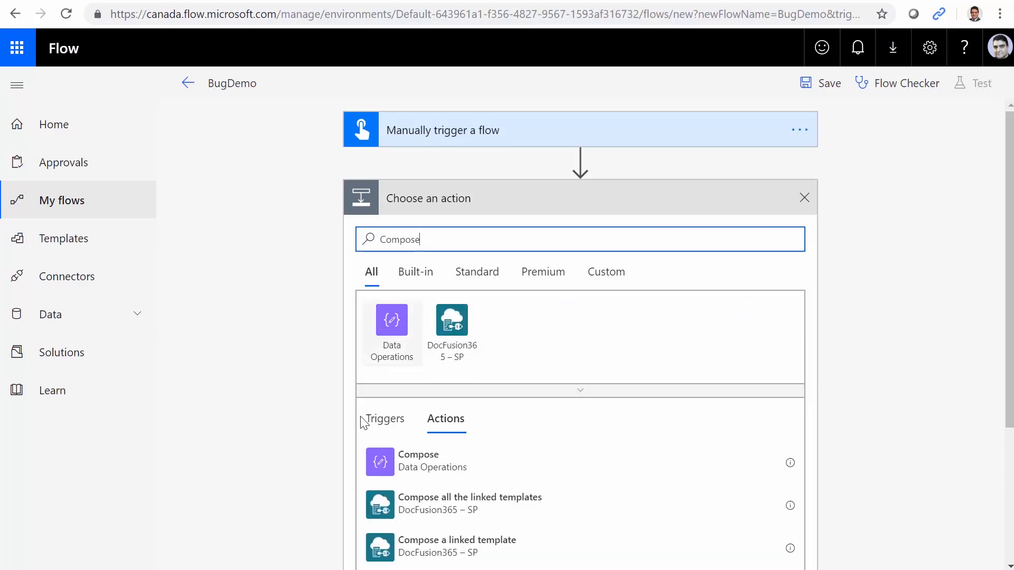
click(418, 460)
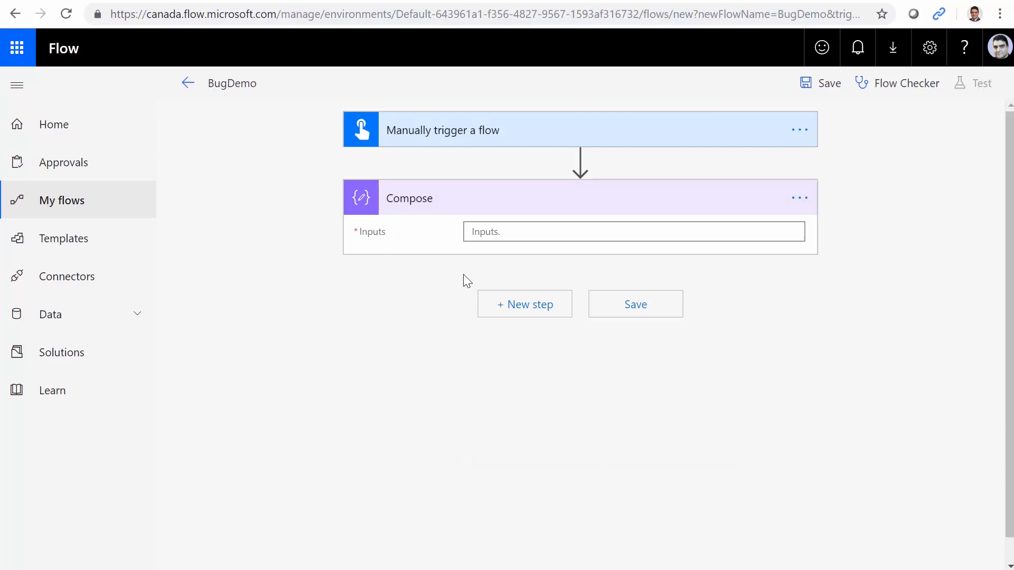
- Set the Compose inputs to base64ToBinary applied to the Test String trigger value
click(634, 232)
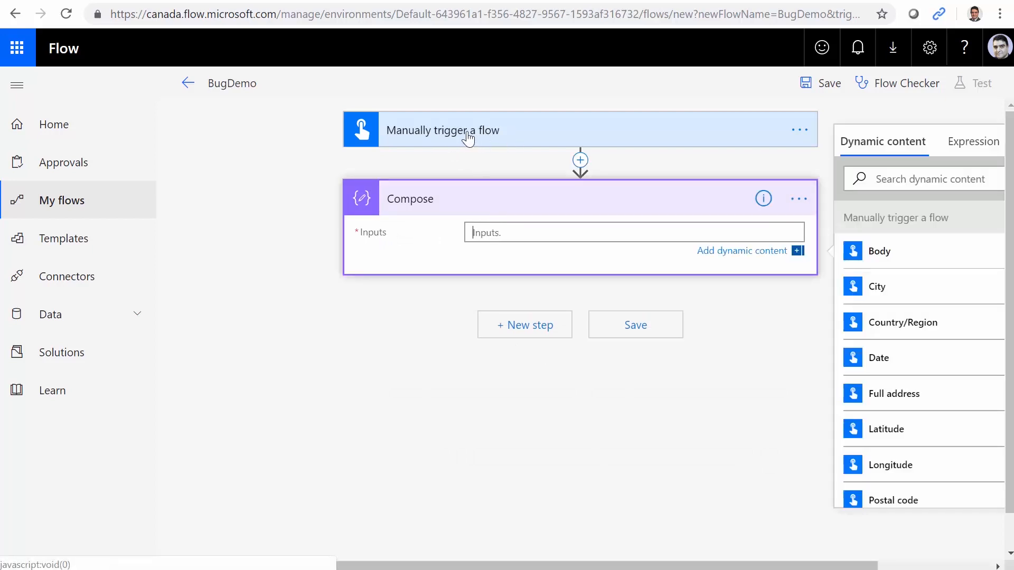
mouse_move(522, 278)
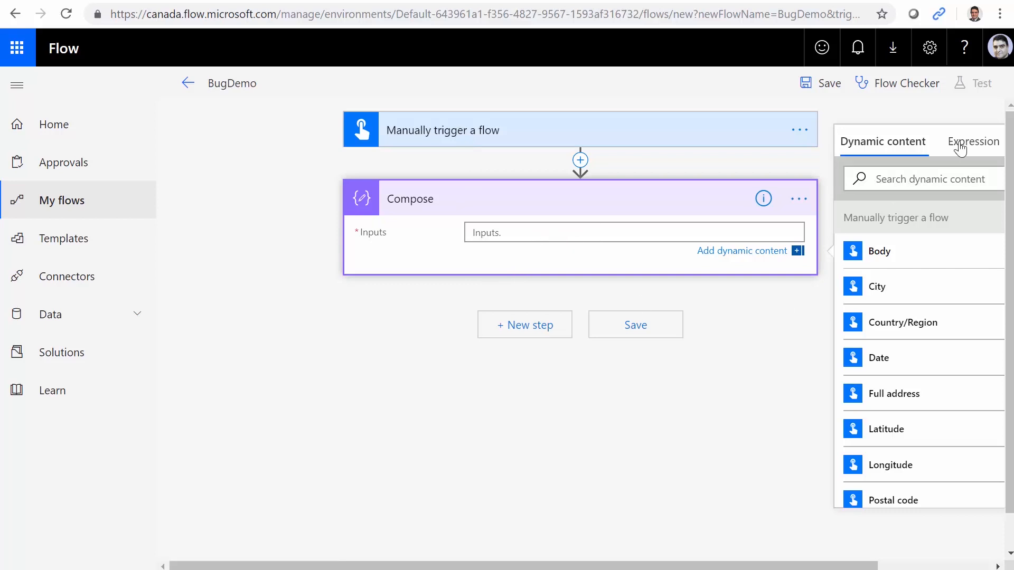
click(974, 141)
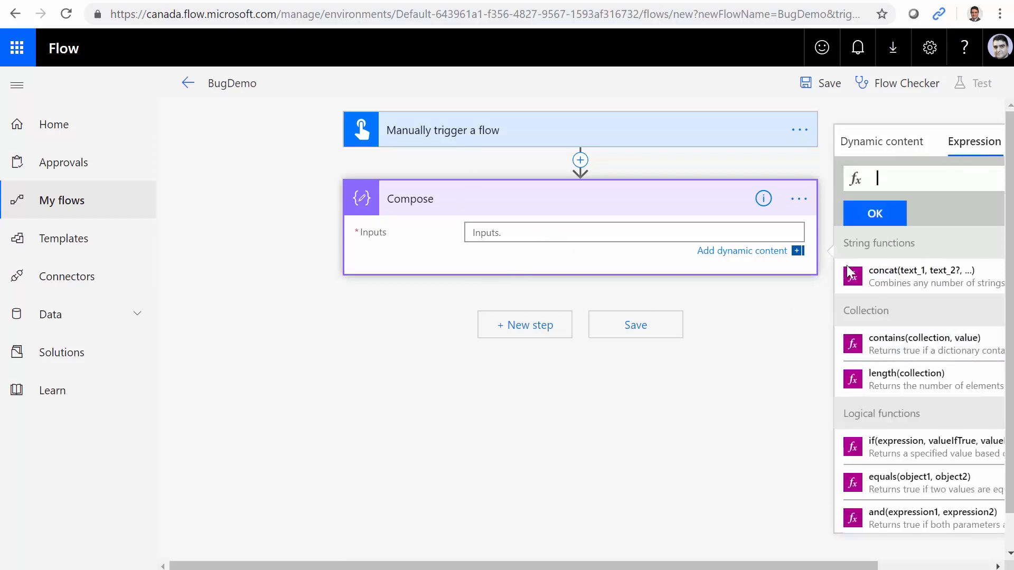
text(base)
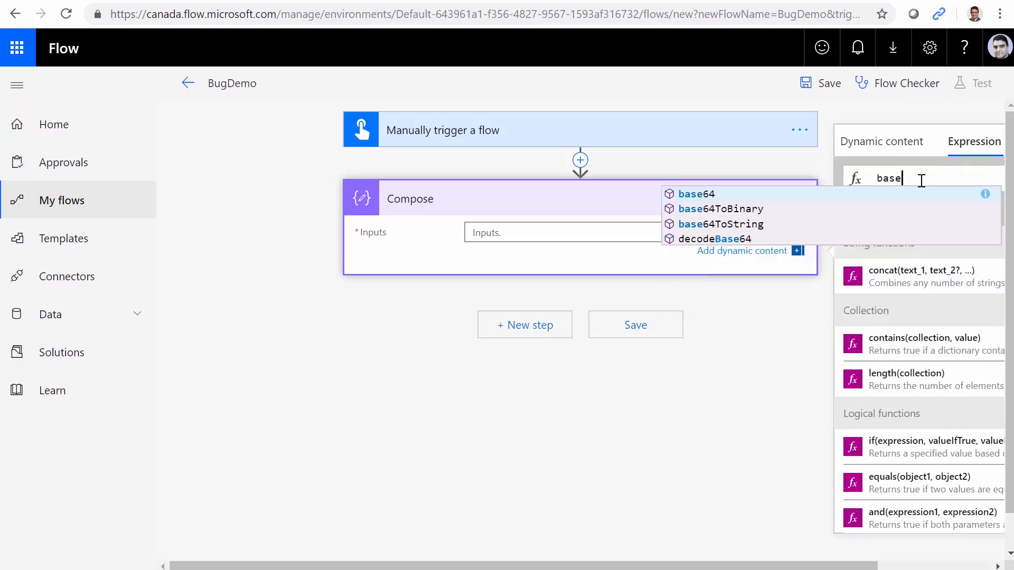
click(720, 208)
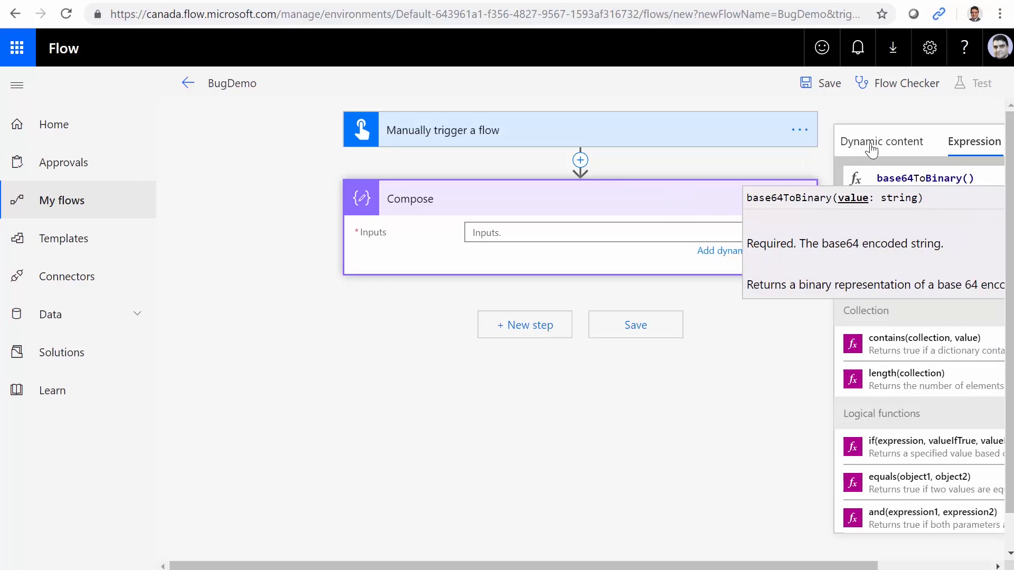
click(881, 141)
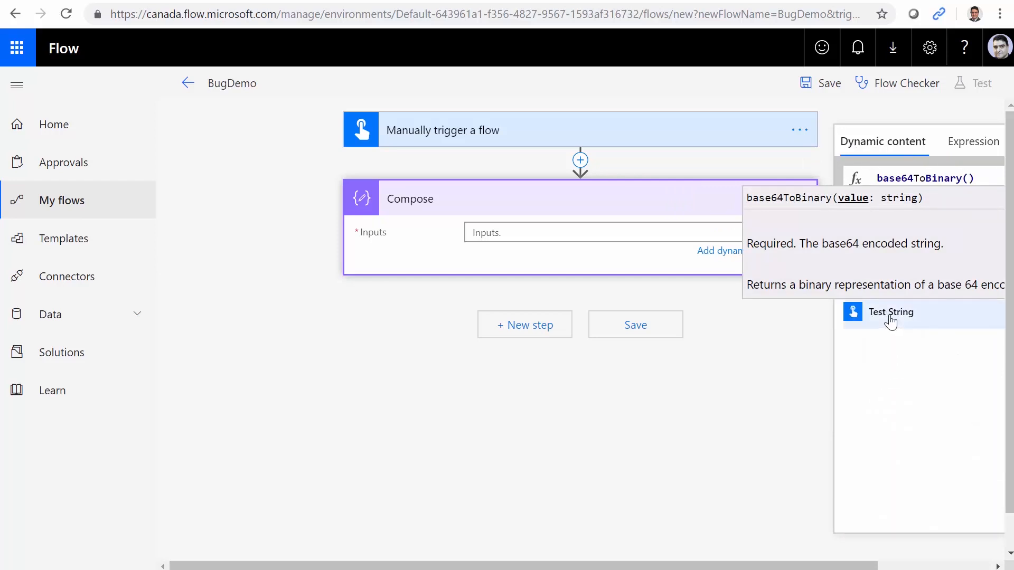
click(890, 312)
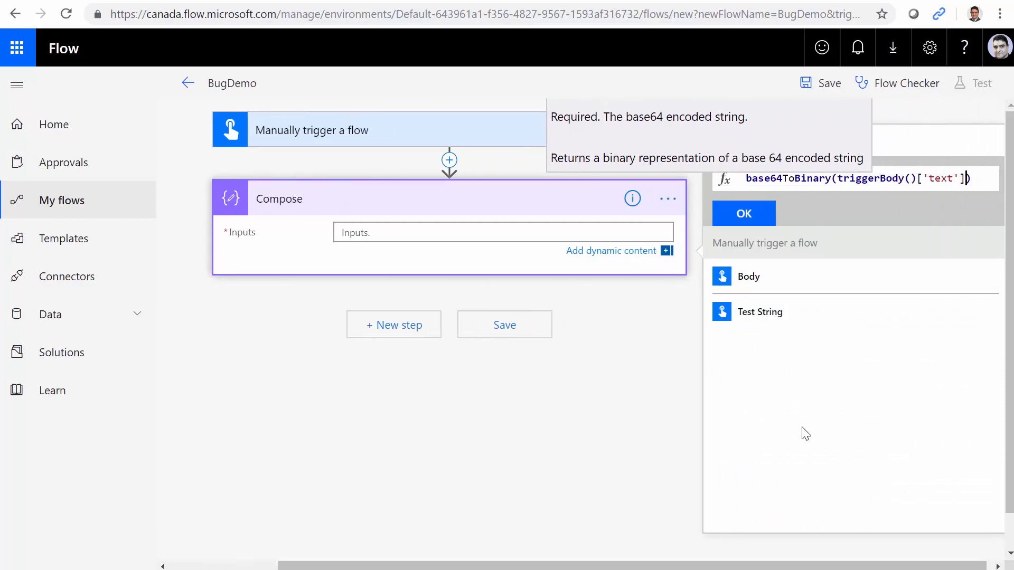
mouse_move(796, 202)
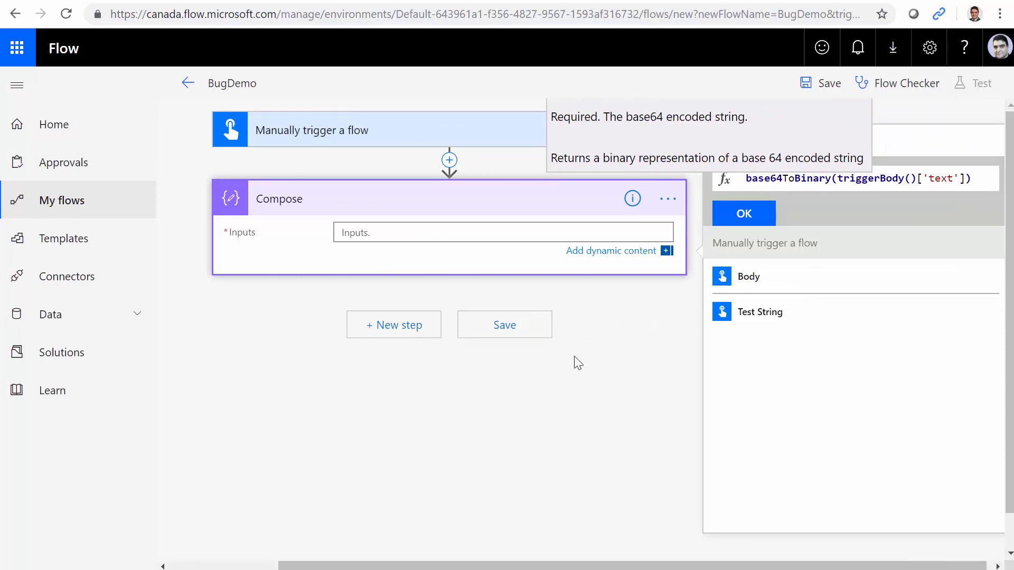
click(742, 214)
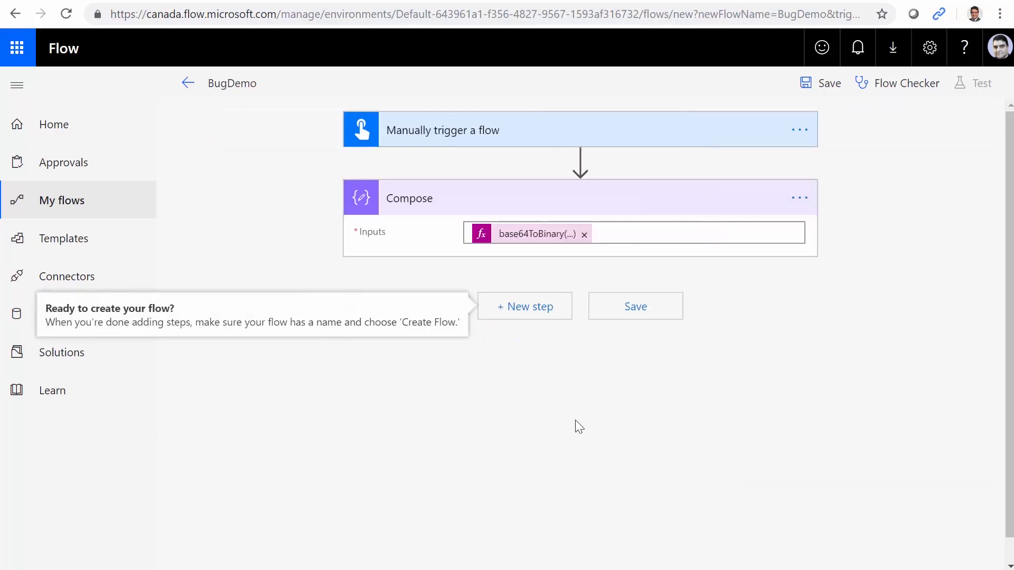
- Add an Office 365 Outlook 'Send an email' step after Compose
click(524, 305)
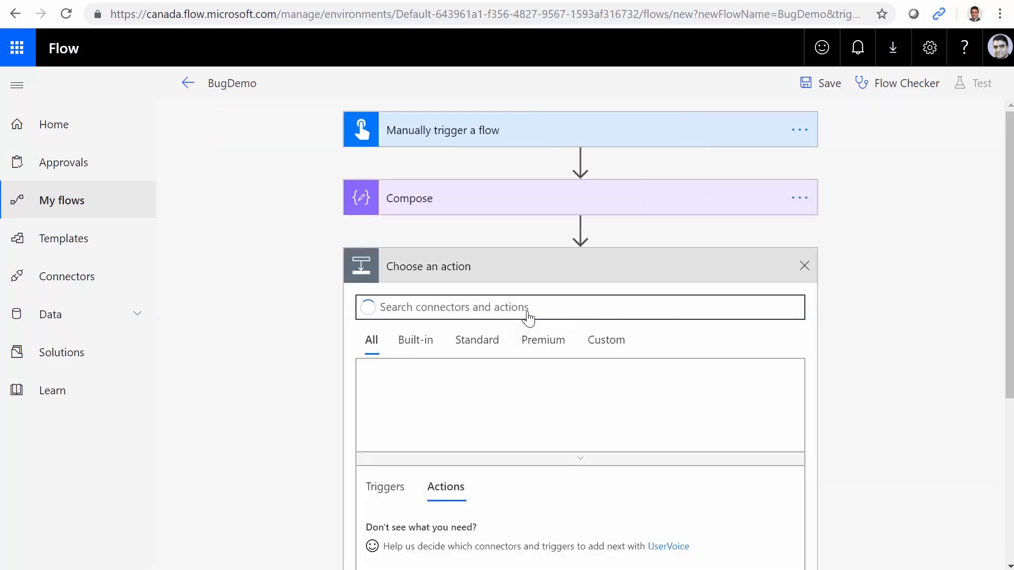
click(579, 307)
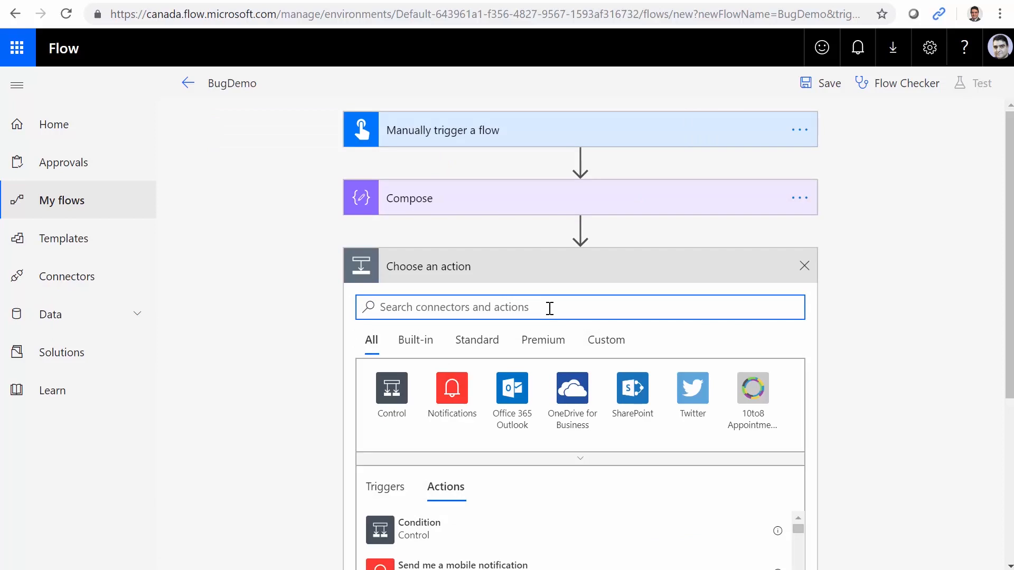
text(Send email)
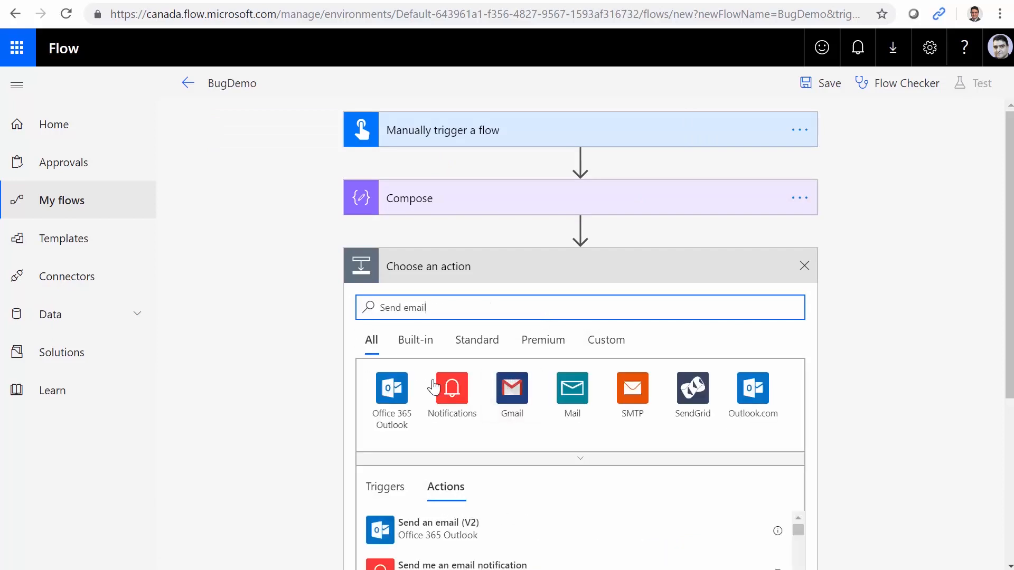
scroll(down, 3)
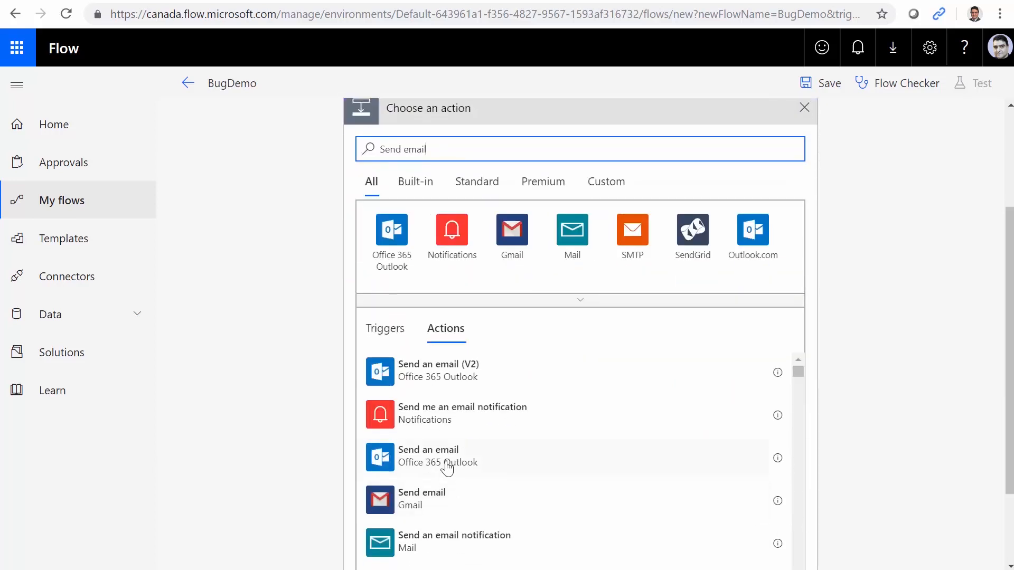
click(428, 456)
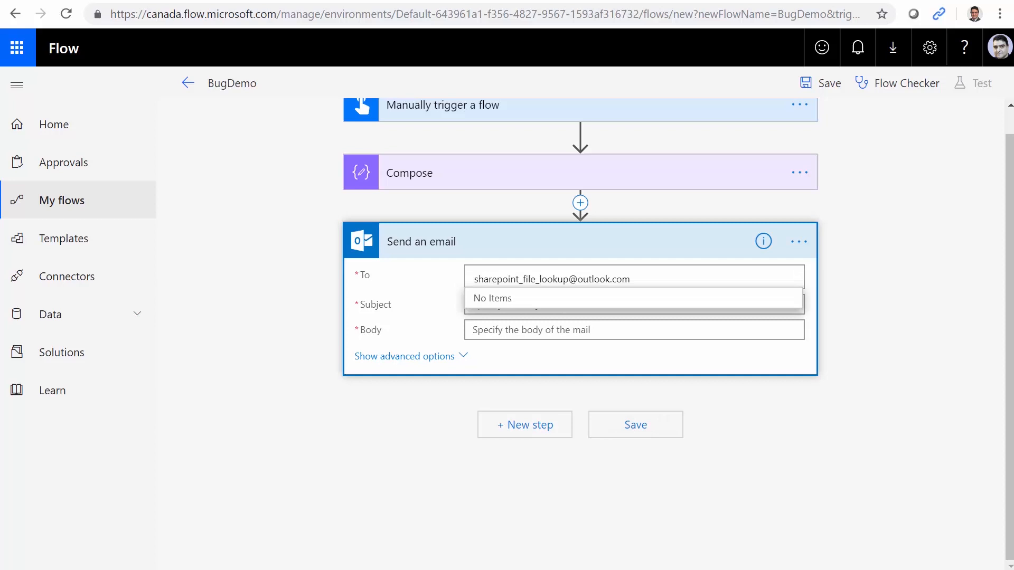
mouse_move(807, 498)
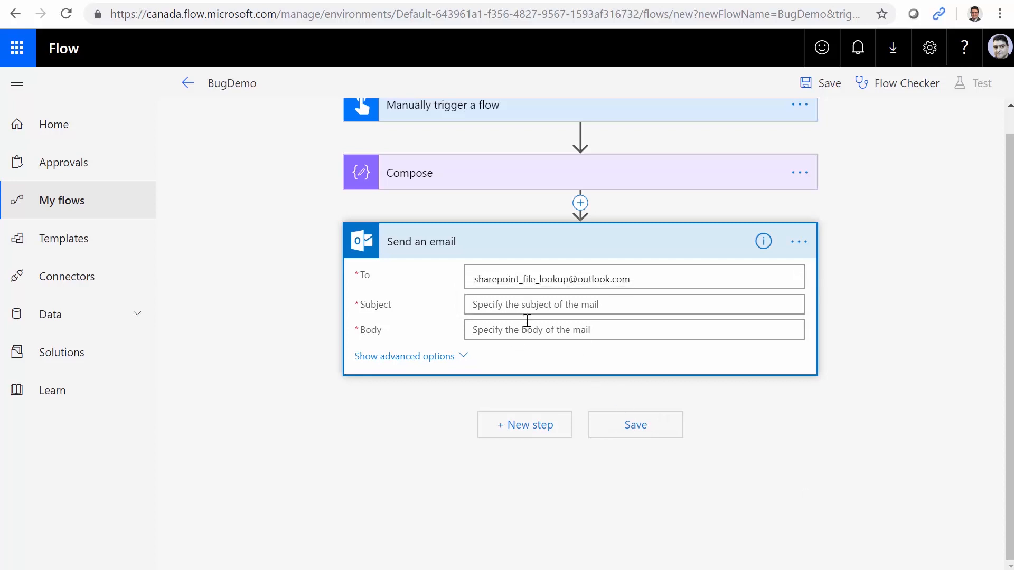
- Give the email subject 'Test' and body 'Bug test', then save BugDemo
text(Test)
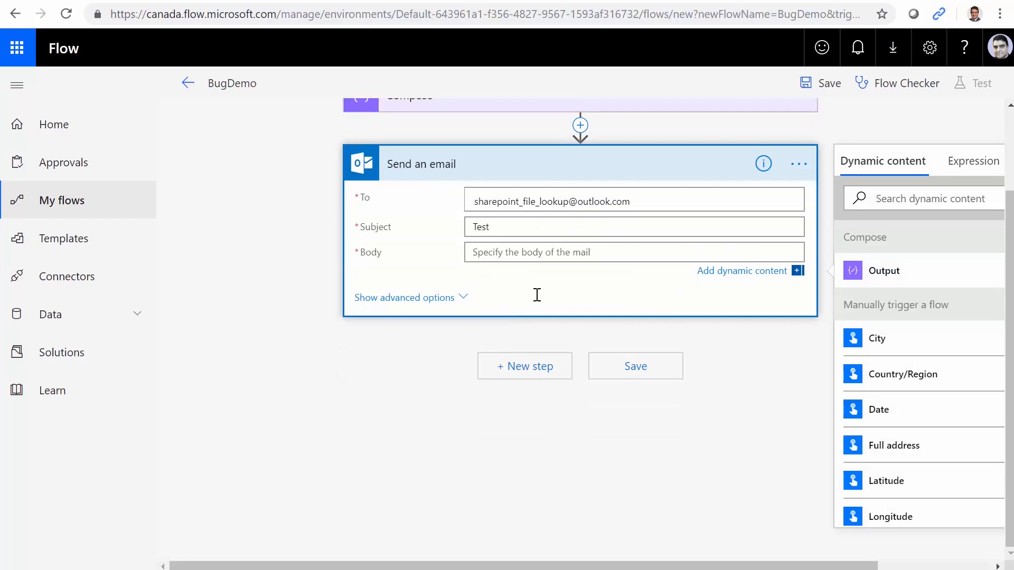
text(Bug test)
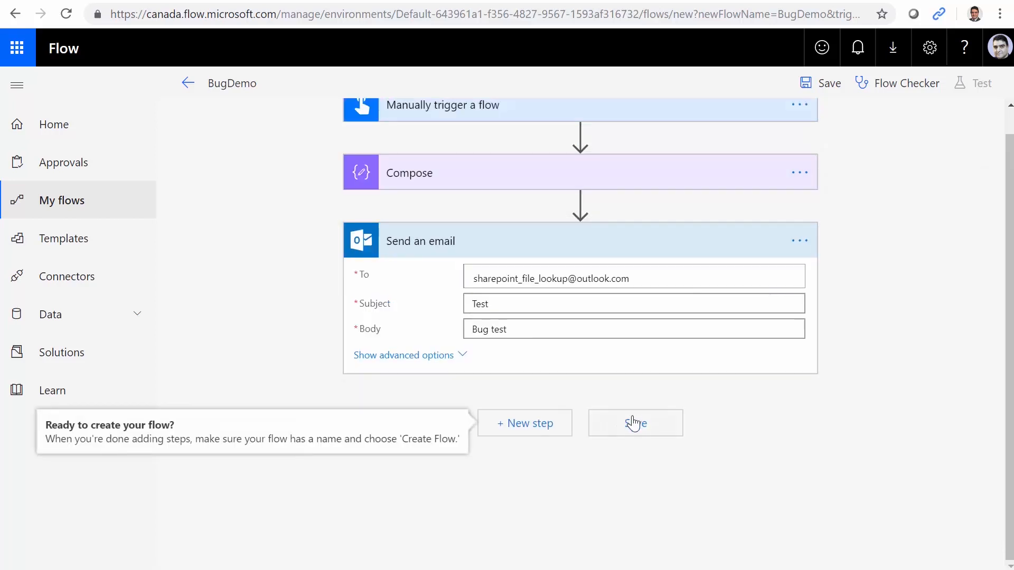
click(635, 423)
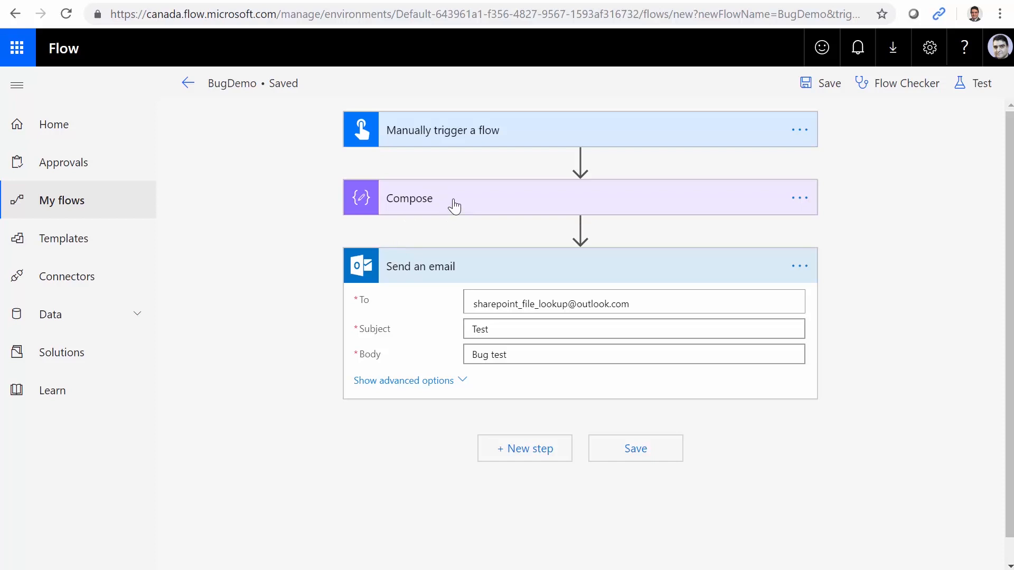
click(455, 199)
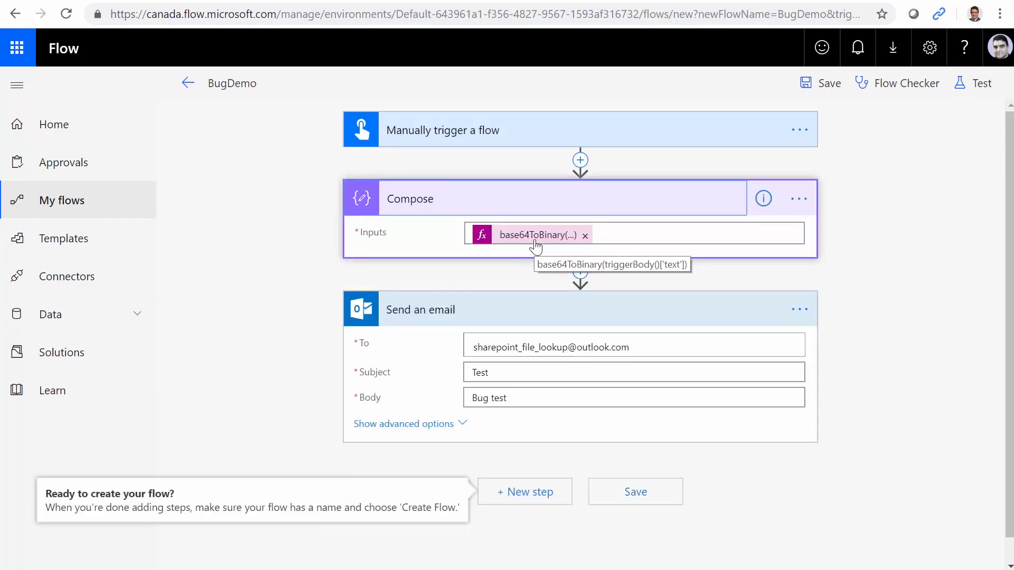
- View the Compose base64ToBinary expression, save BugDemo again, and return to My flows
click(529, 234)
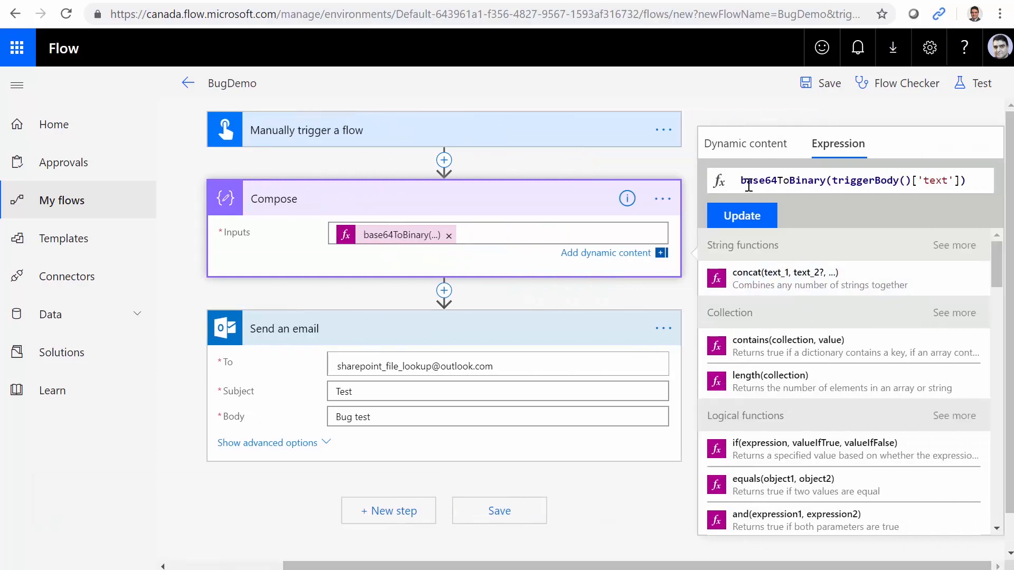
mouse_move(925, 148)
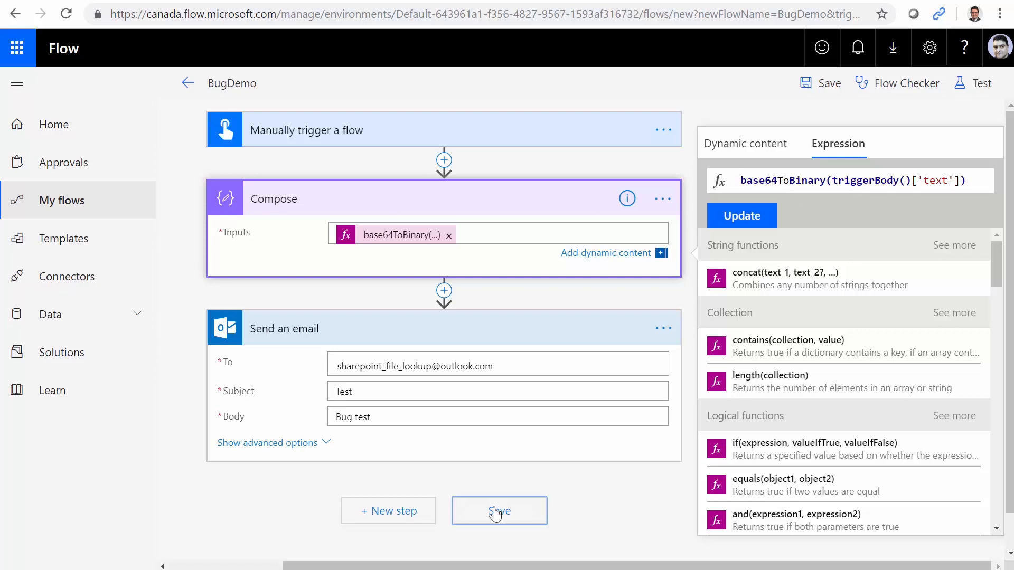
click(499, 510)
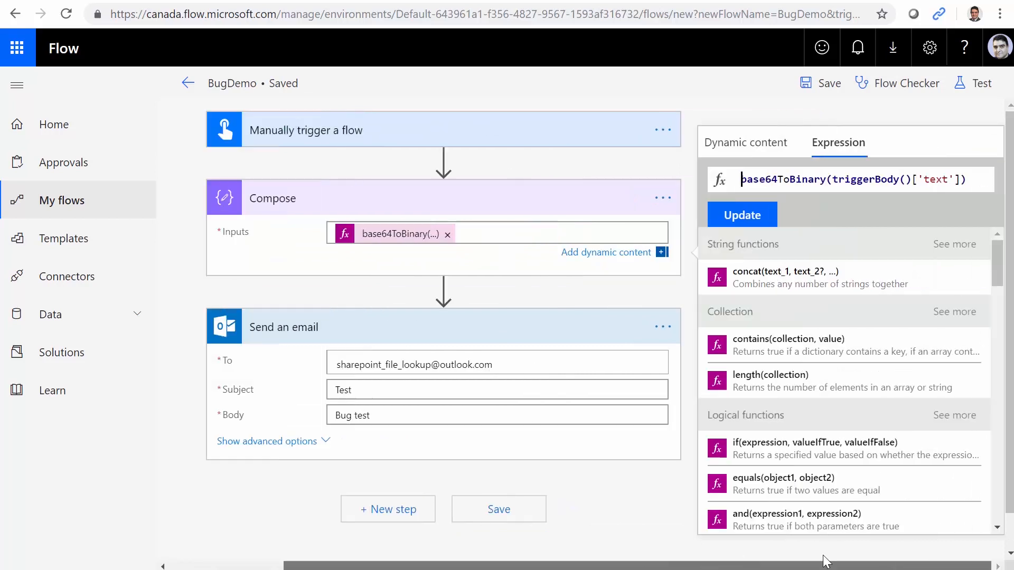
click(62, 200)
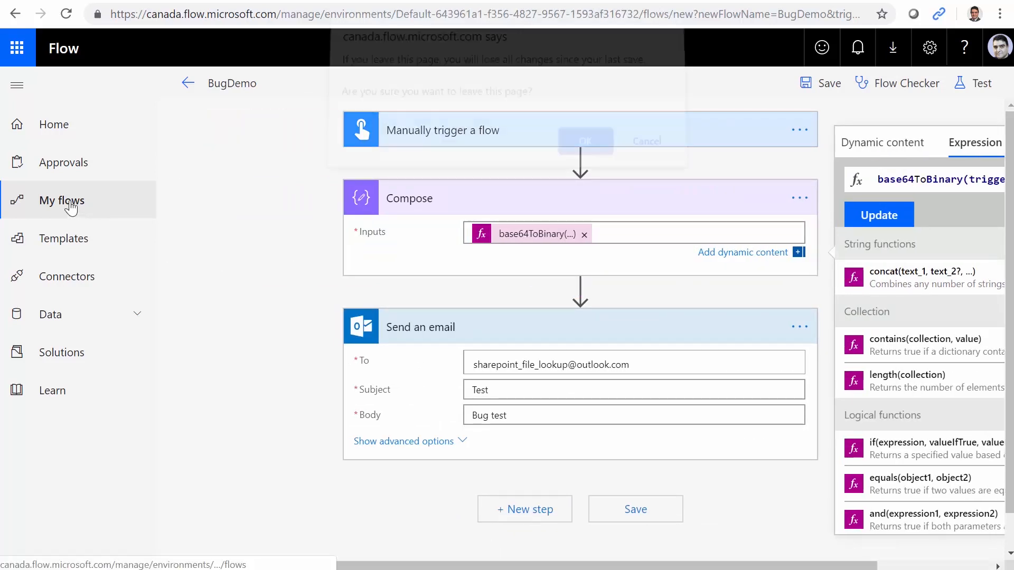
- Confirm leaving the designer and reopen BugDemo from the flows list for editing
click(584, 141)
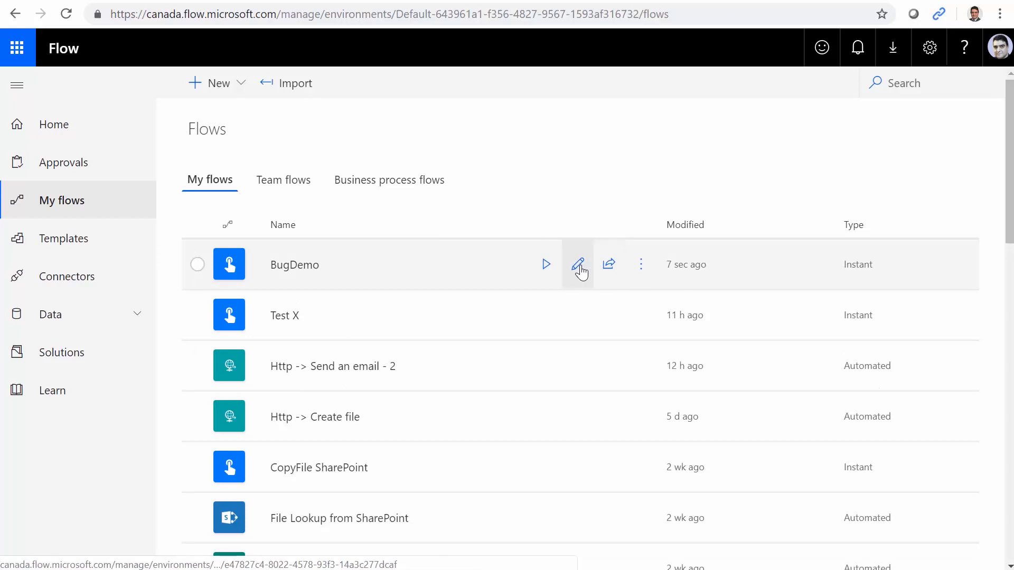
click(578, 264)
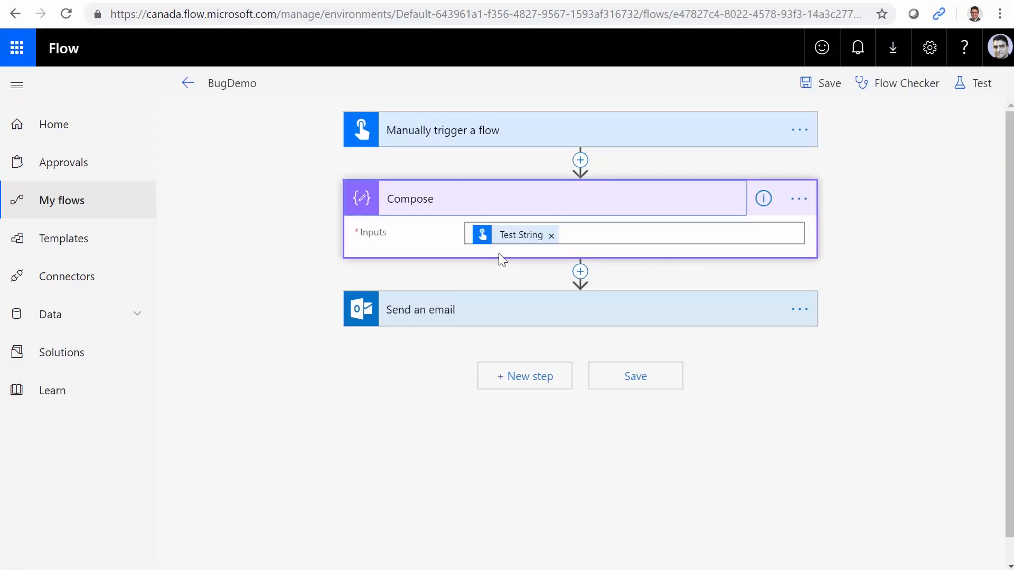
mouse_move(520, 268)
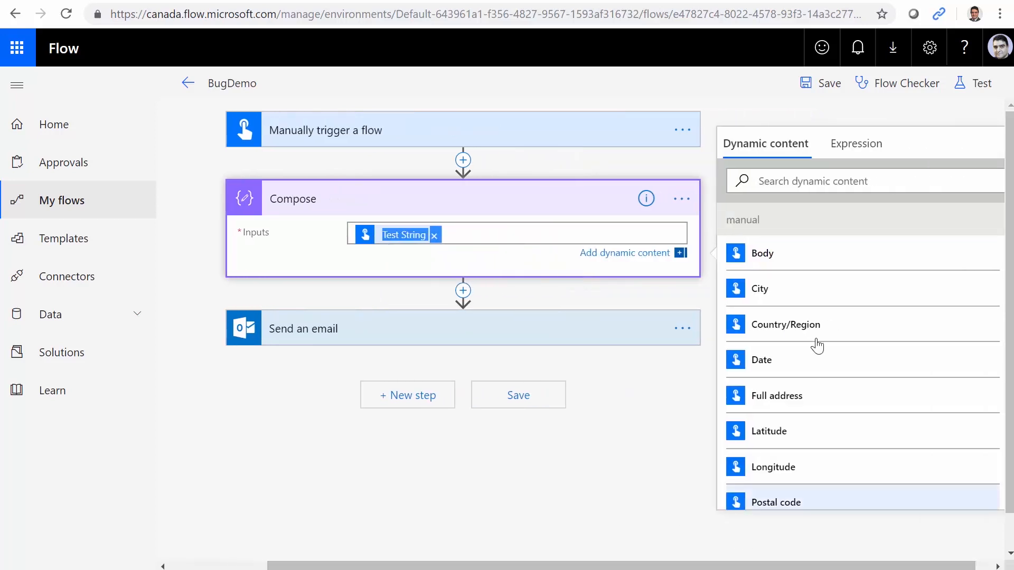
click(856, 143)
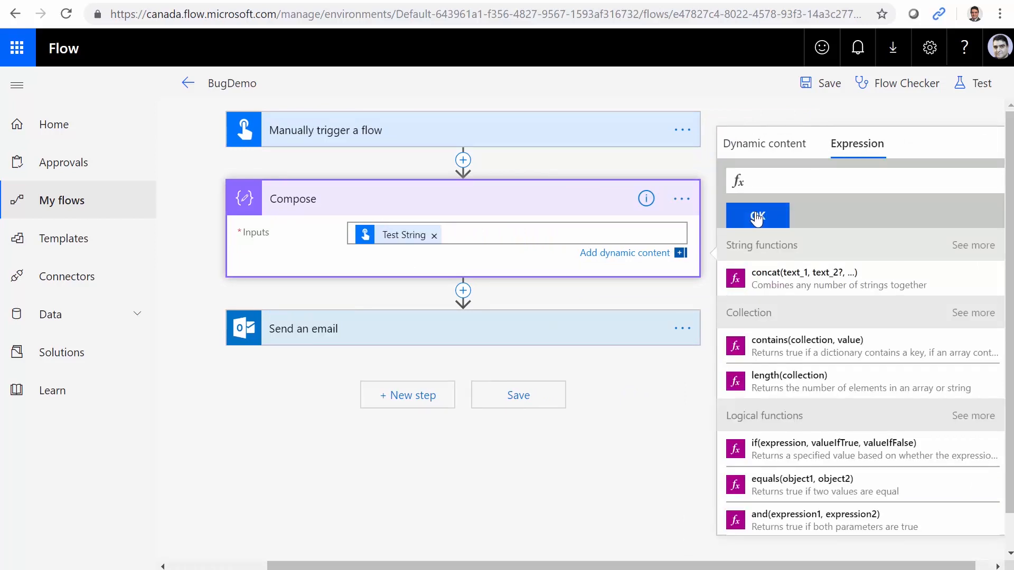
mouse_move(409, 243)
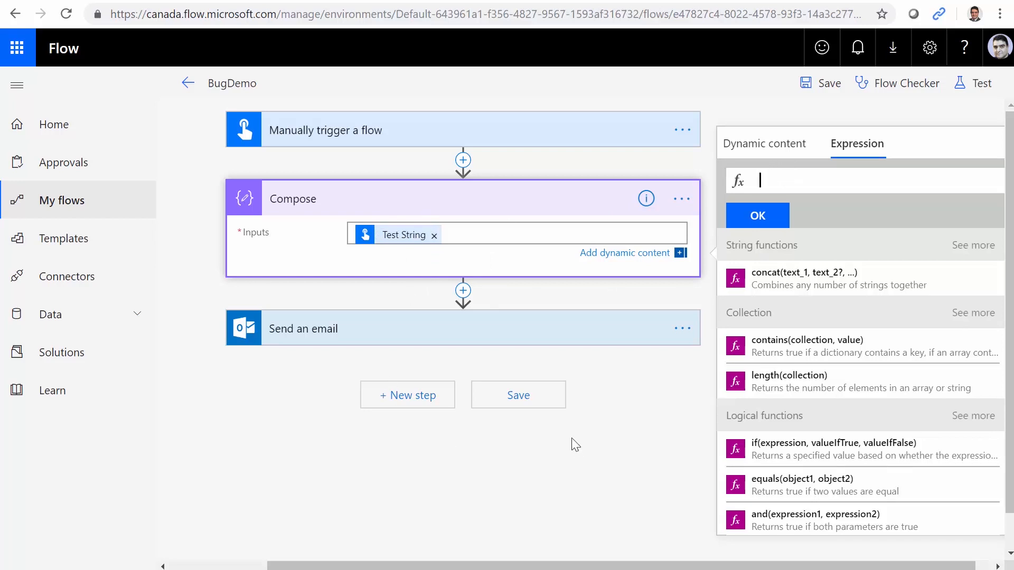
mouse_move(686, 210)
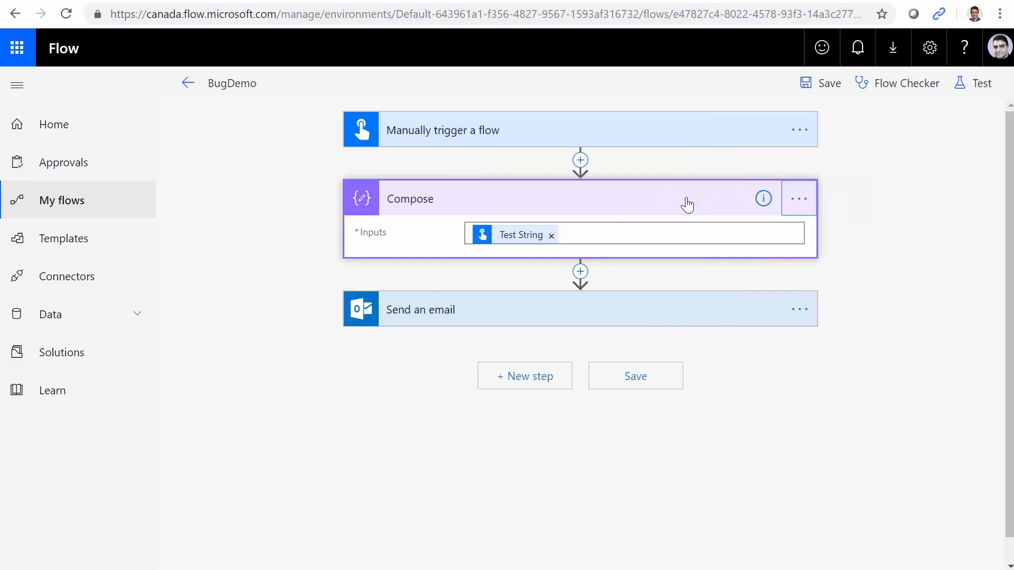
click(798, 199)
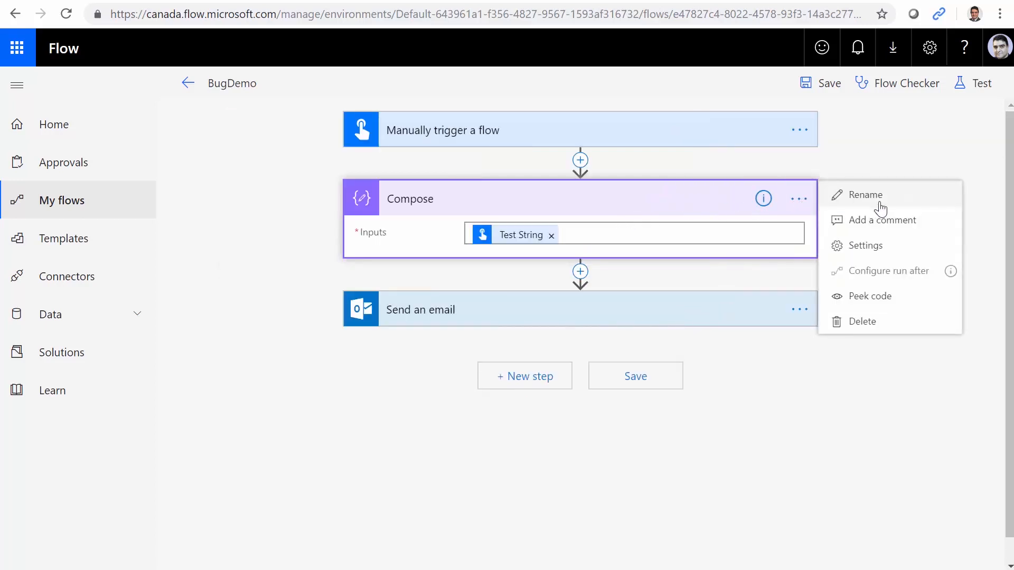
click(870, 296)
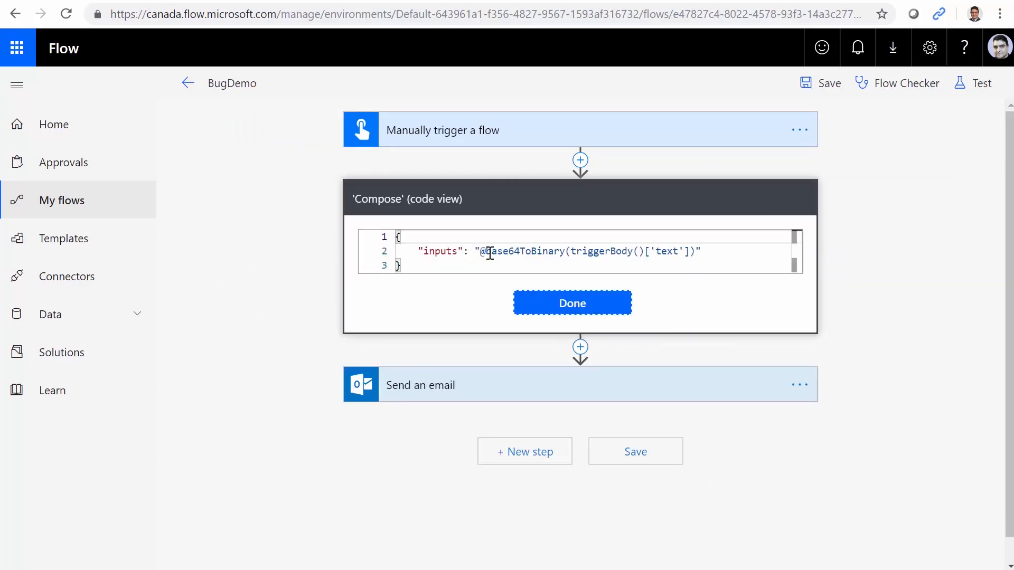
double_click(524, 252)
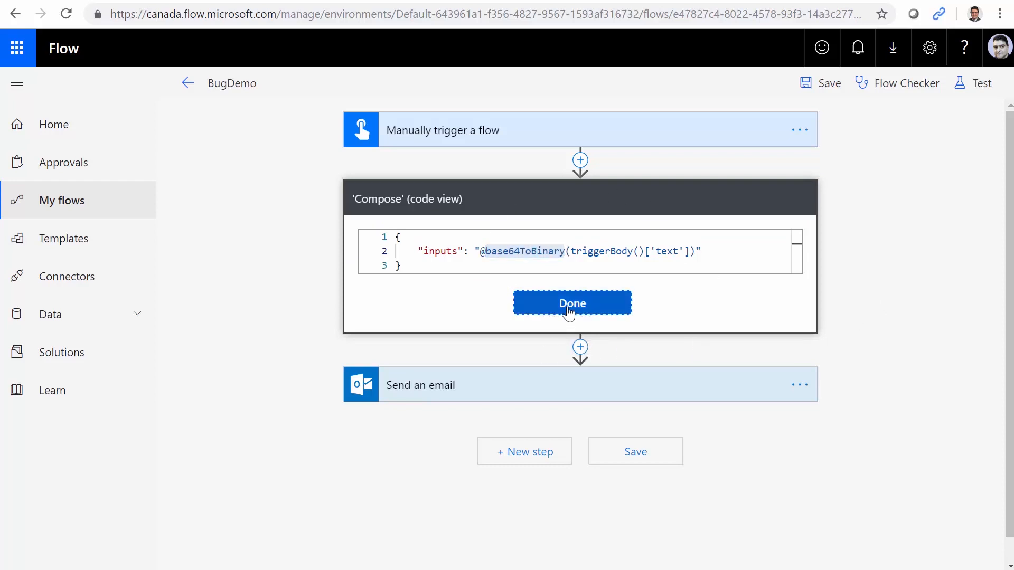
click(572, 303)
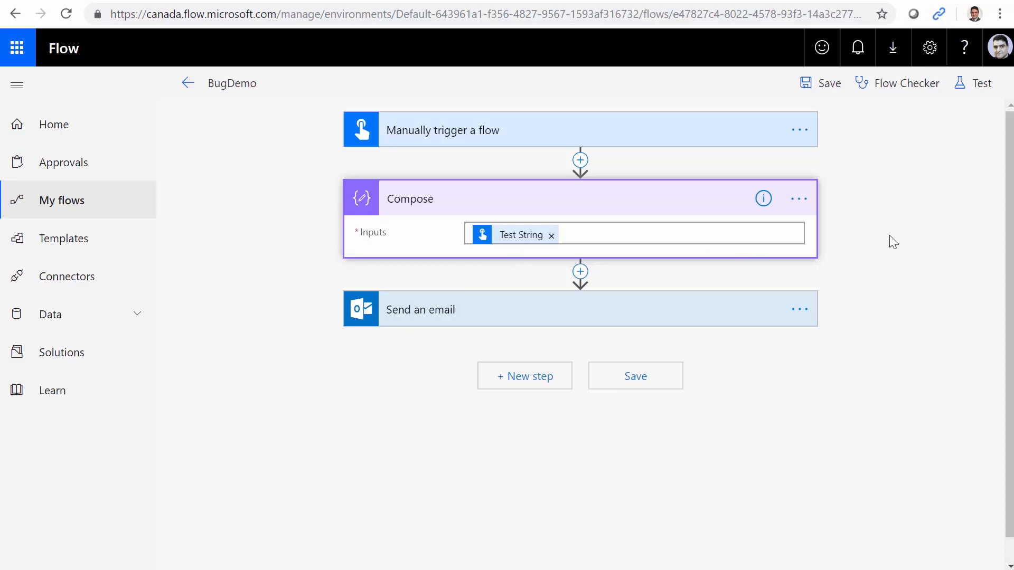
mouse_move(475, 251)
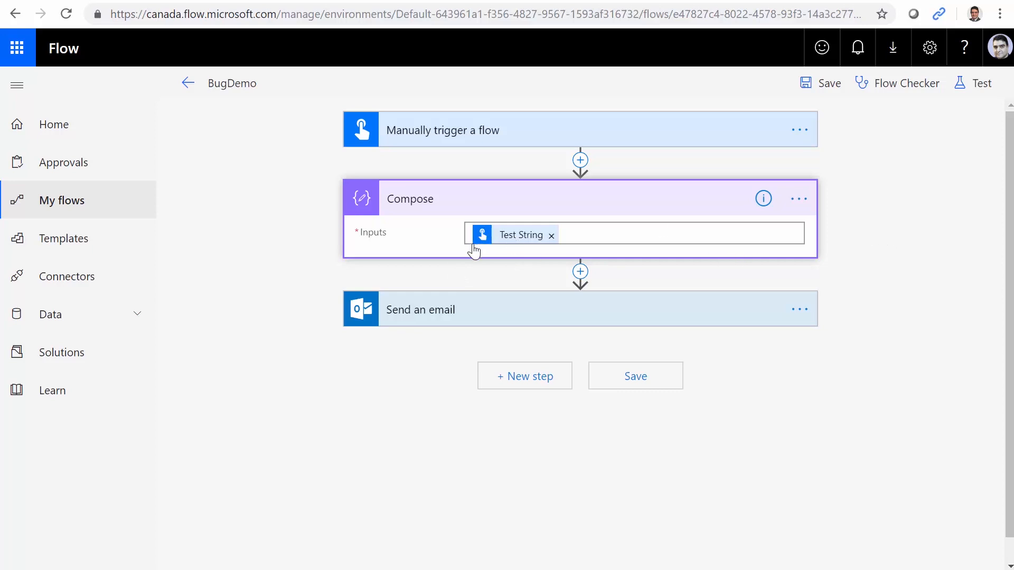
mouse_move(485, 285)
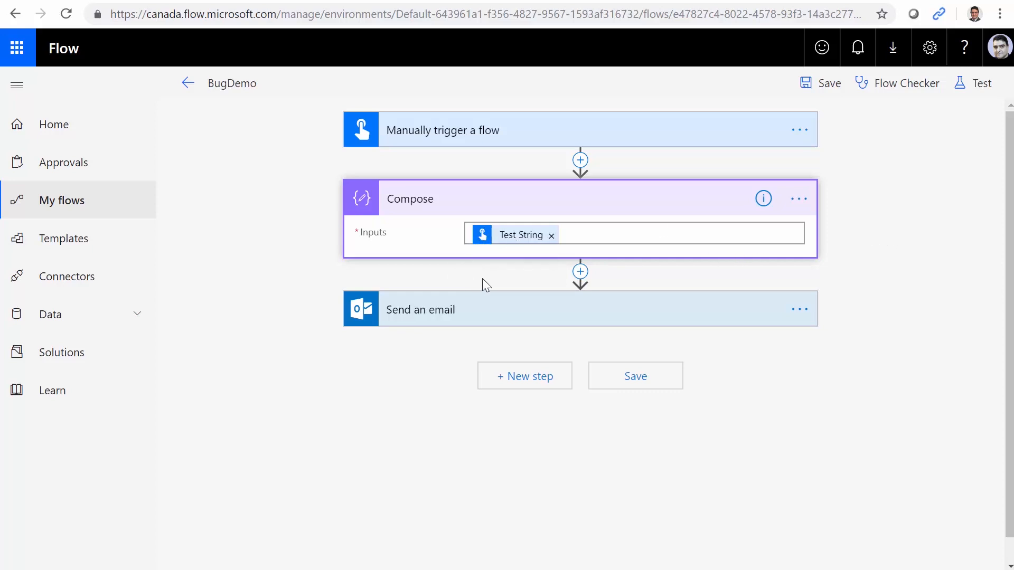
click(799, 199)
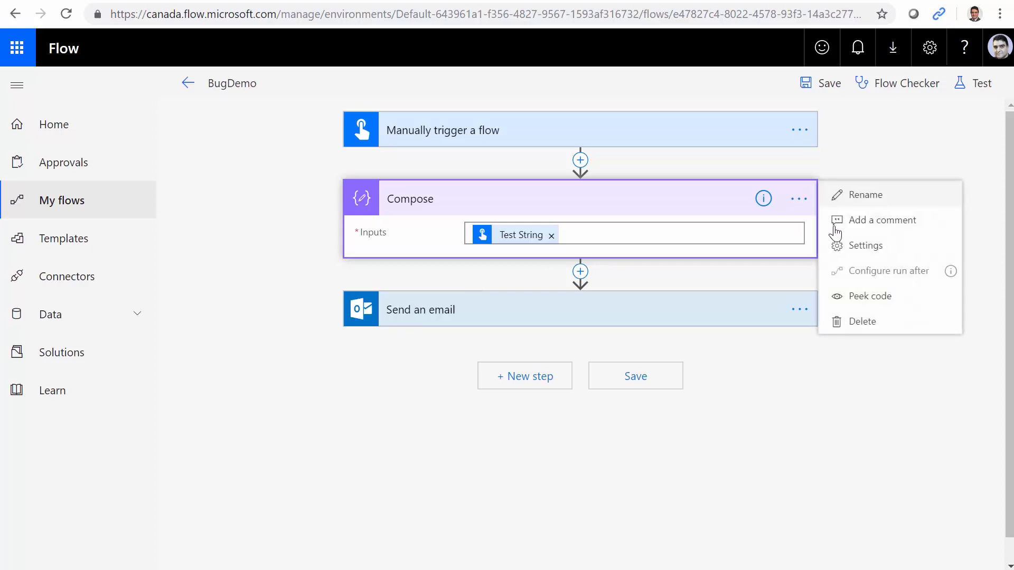
click(870, 296)
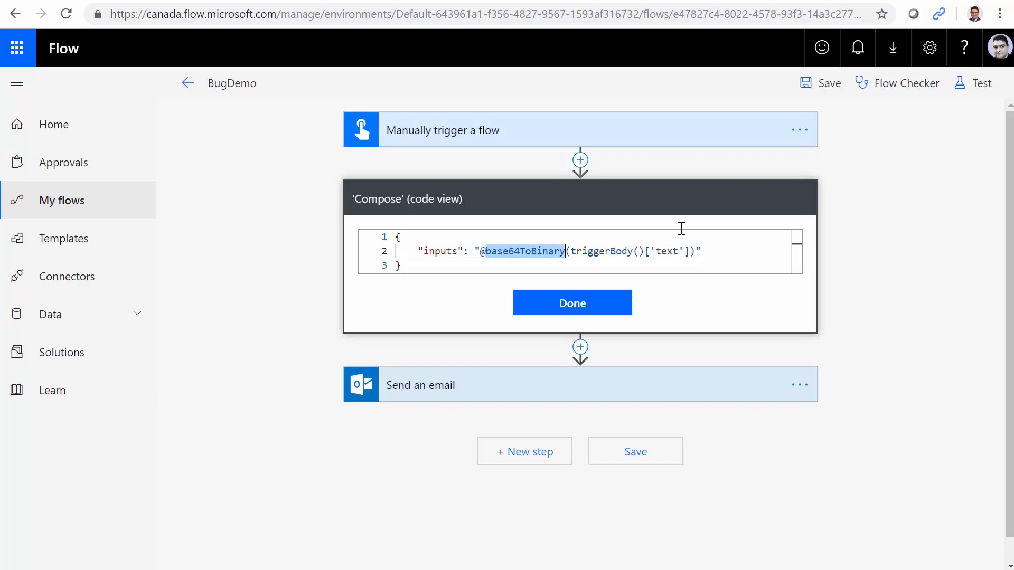
click(550, 250)
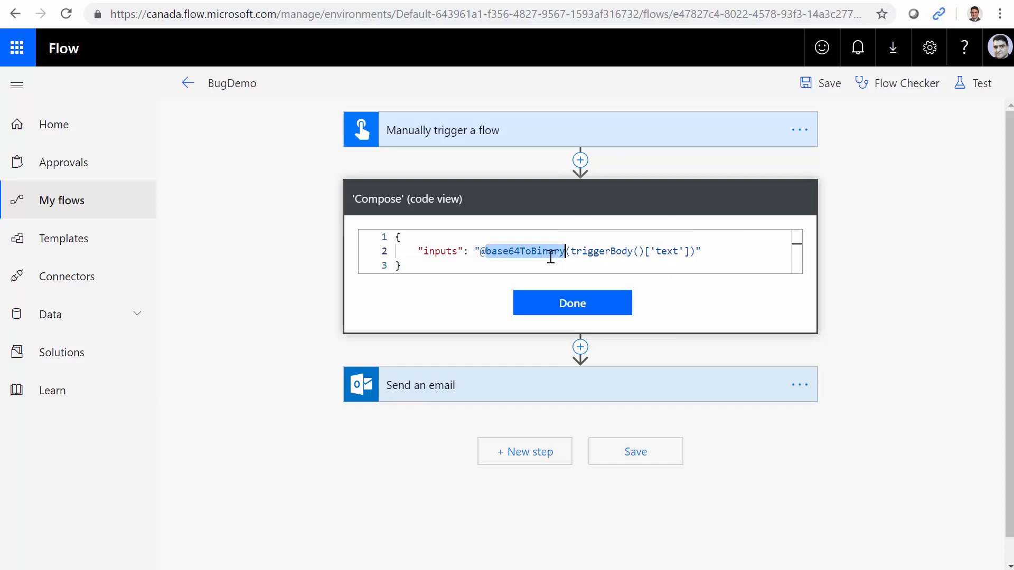
click(571, 303)
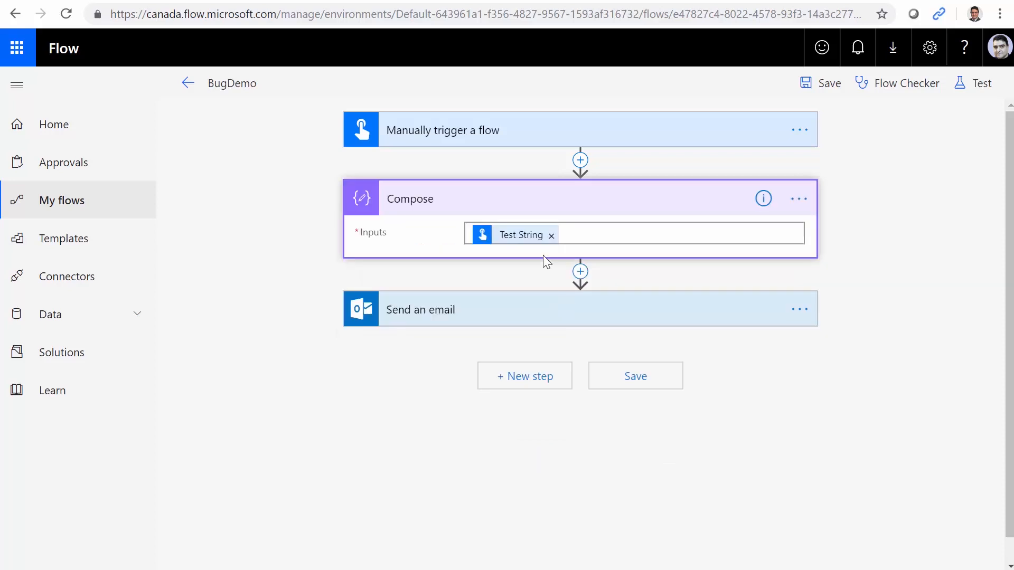
mouse_move(551, 242)
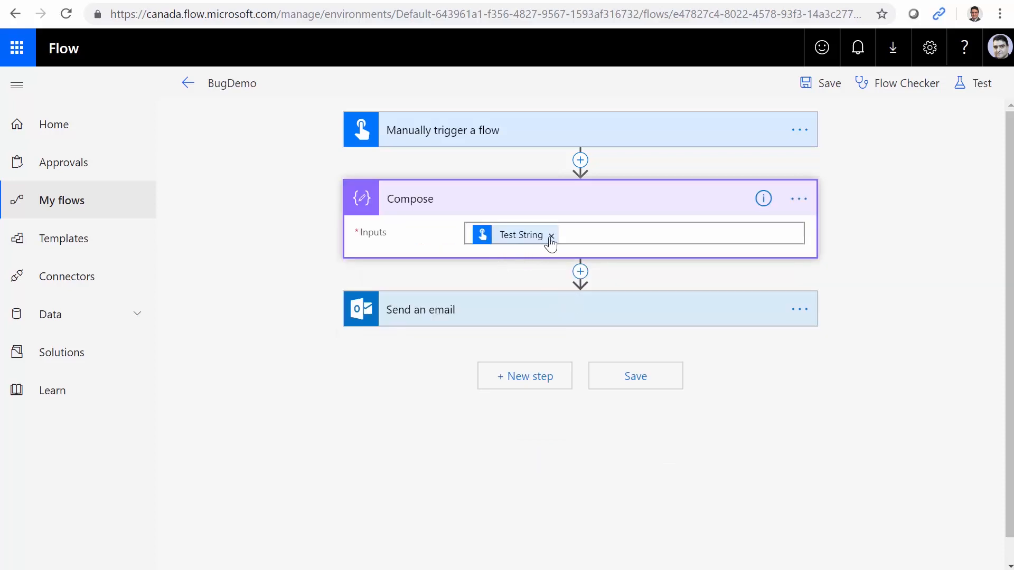
mouse_move(551, 236)
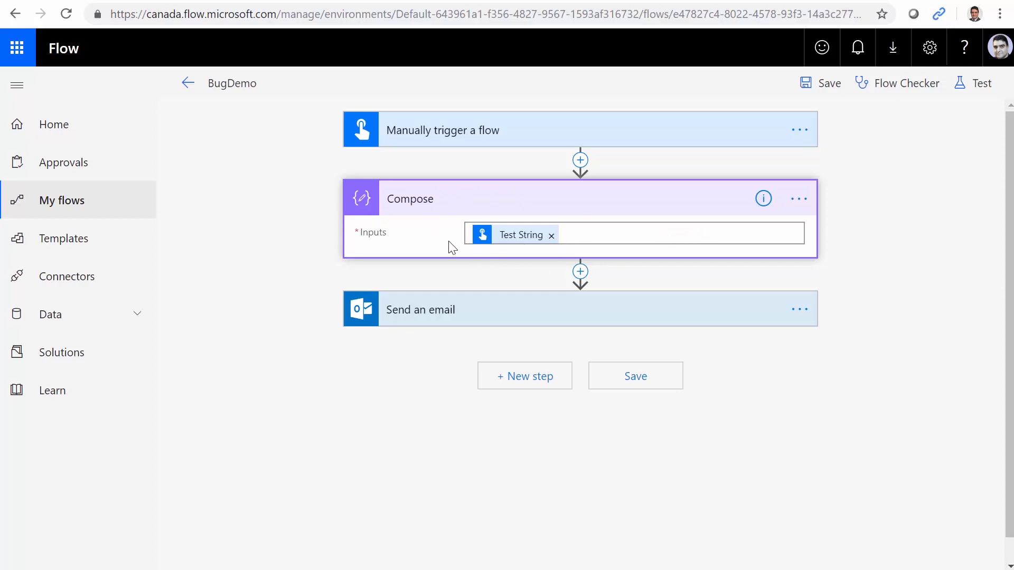
click(799, 199)
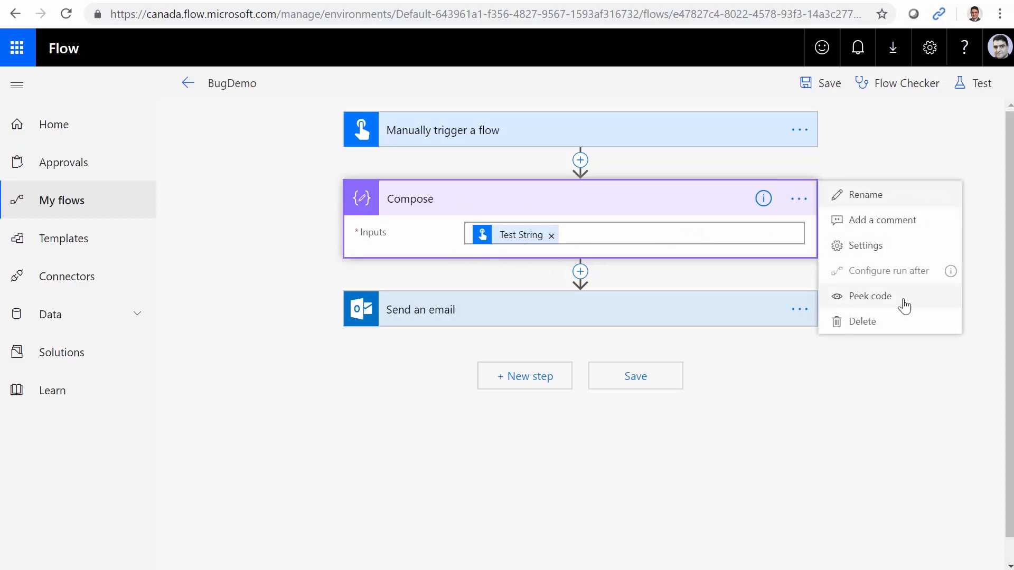
click(869, 296)
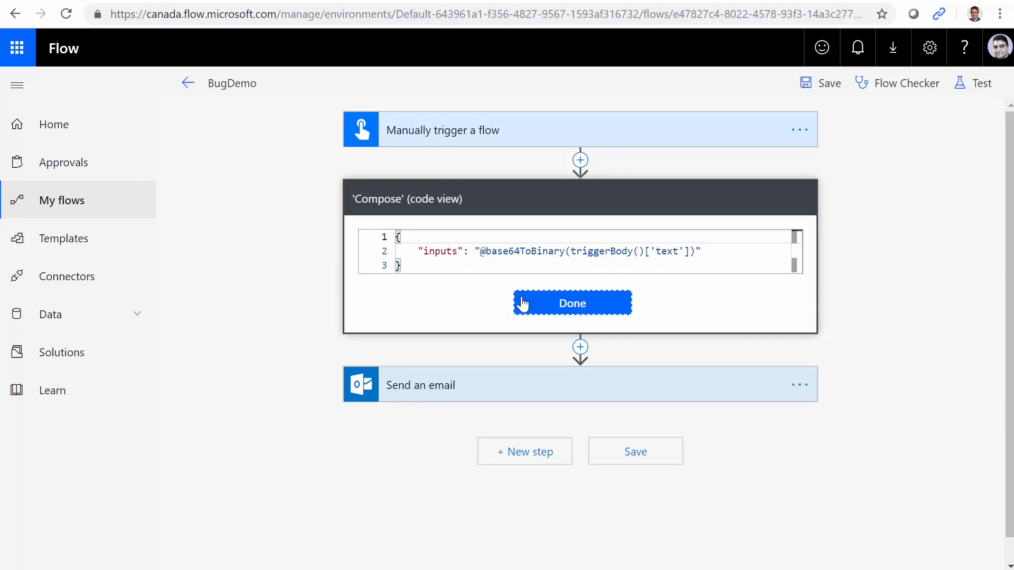
mouse_move(488, 224)
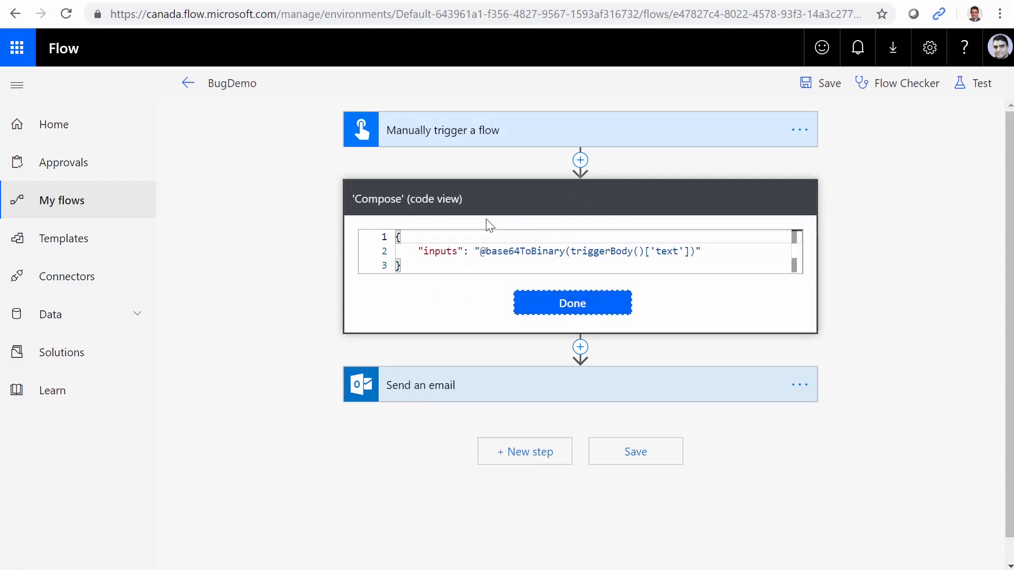
click(571, 302)
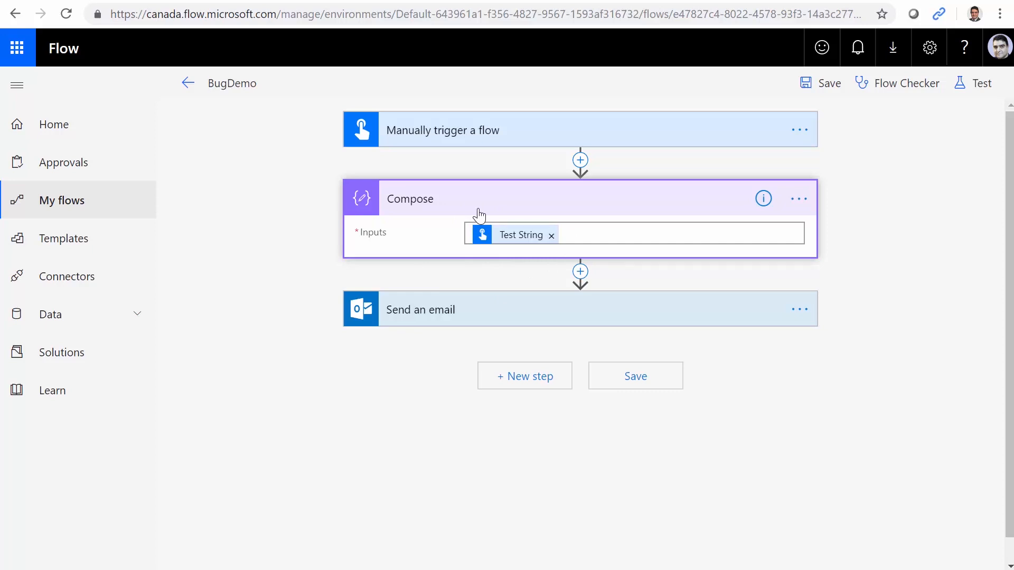
mouse_move(532, 275)
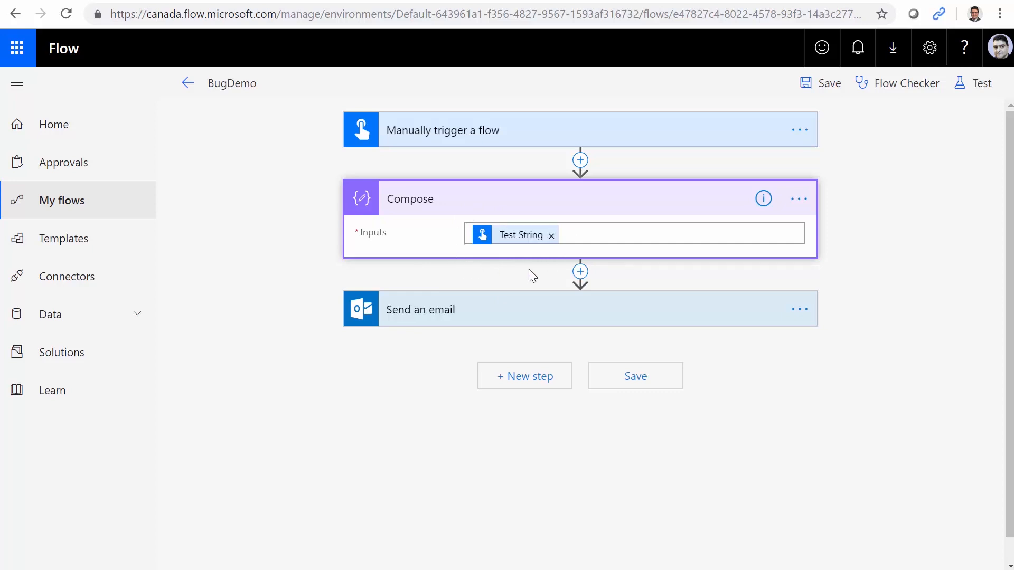
mouse_move(455, 250)
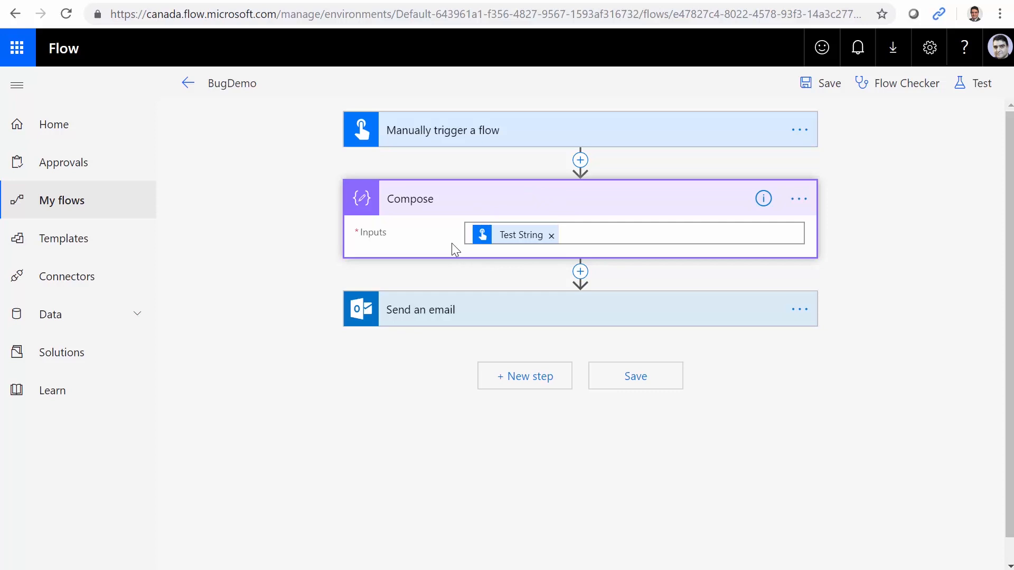